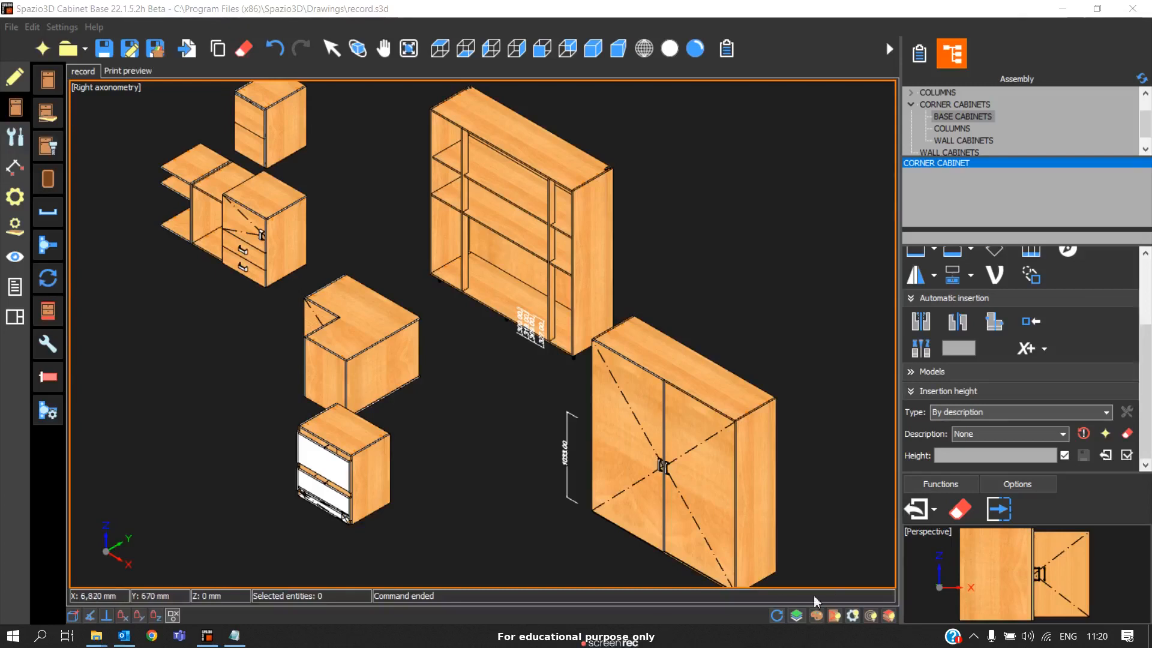
pyautogui.moveTo(43, 119)
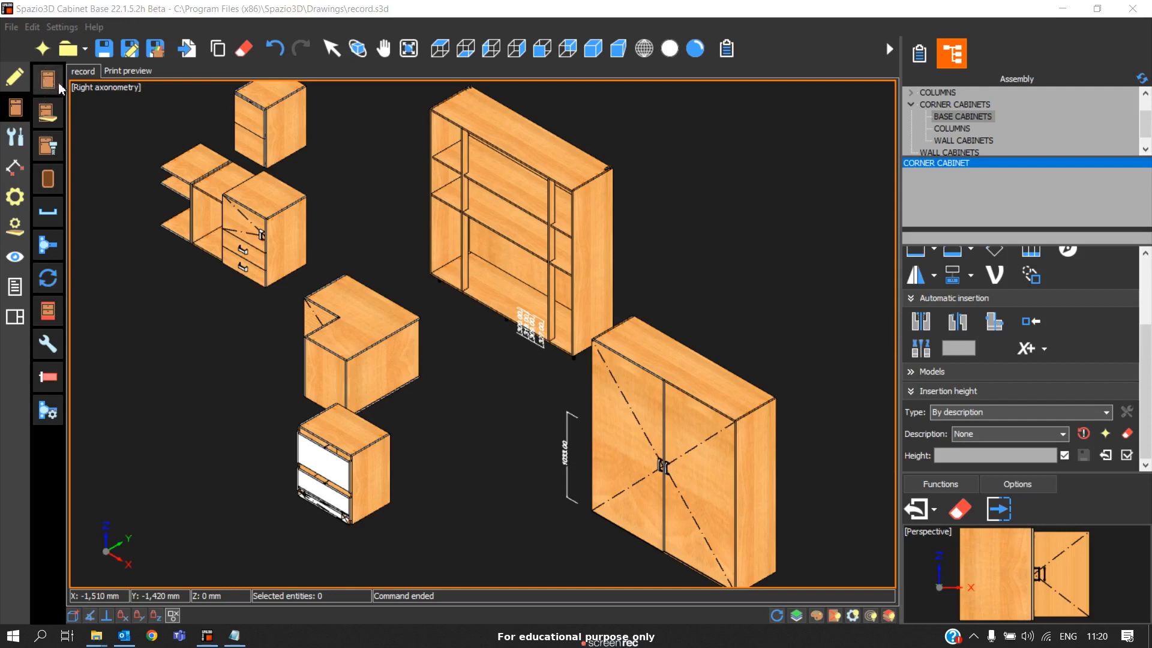
pyautogui.moveTo(48, 111)
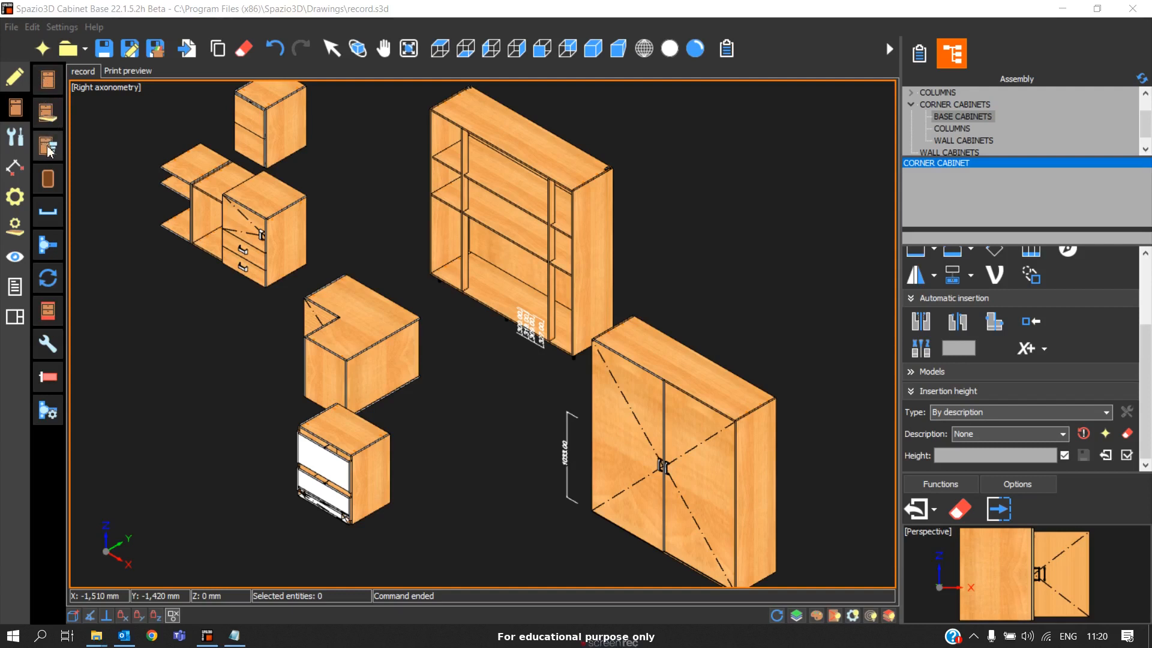
pyautogui.moveTo(125, 163)
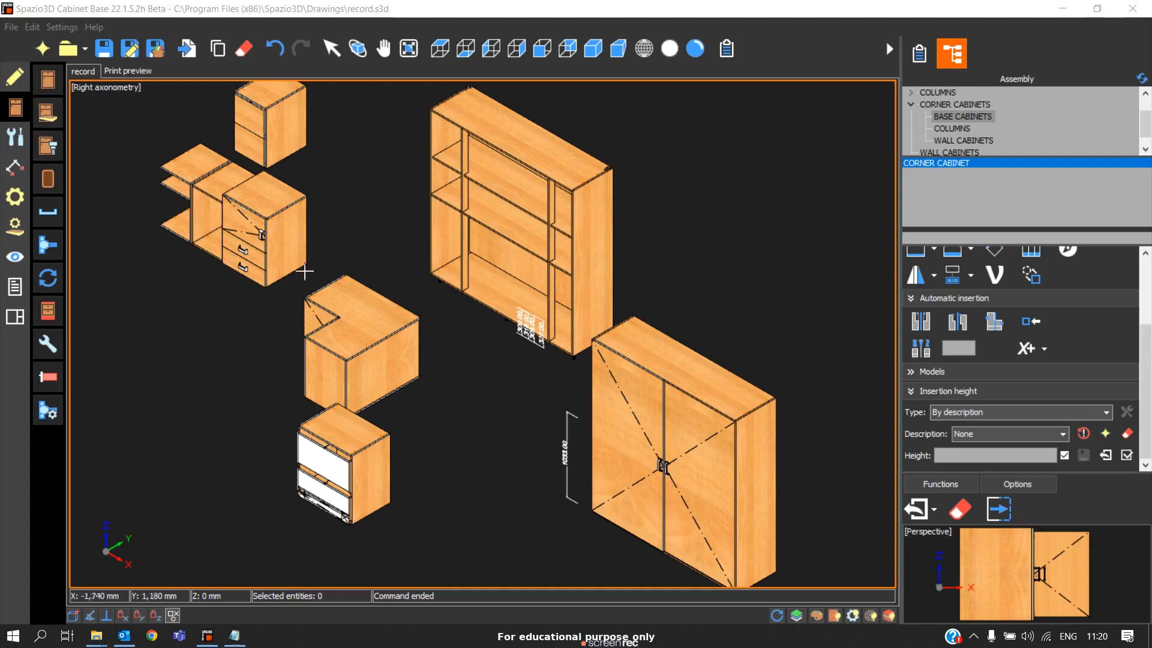
# Review the bottom drawer cabinet's panel management and machining data, leaving offsets at zero
pyautogui.click(342, 474)
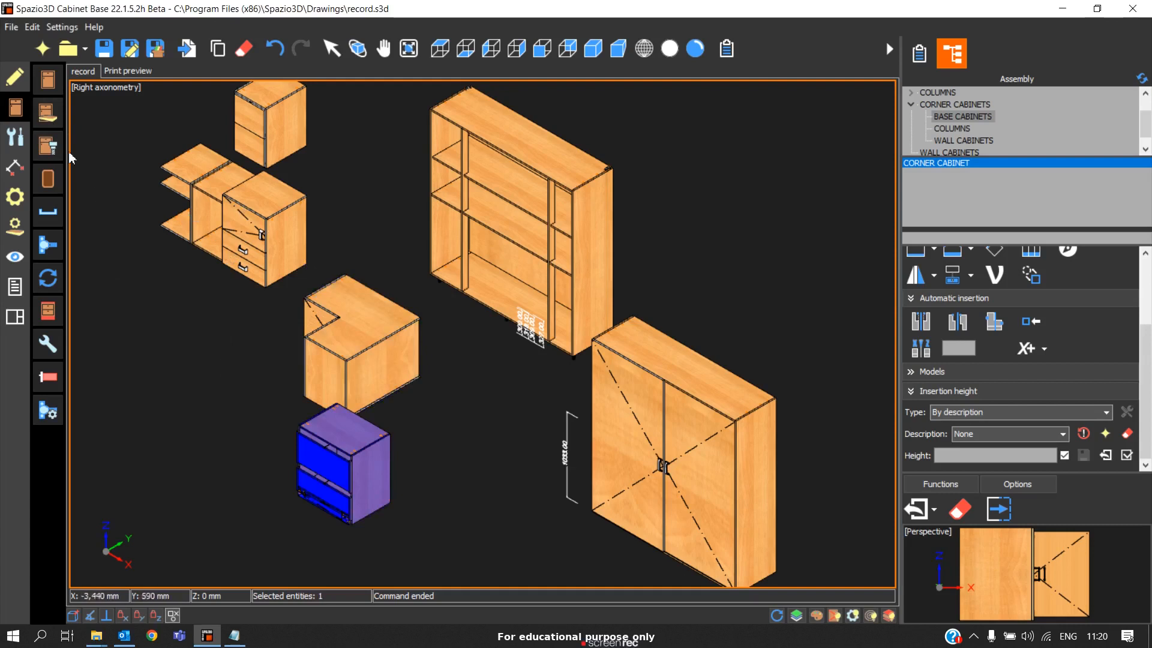
pyautogui.moveTo(47, 112)
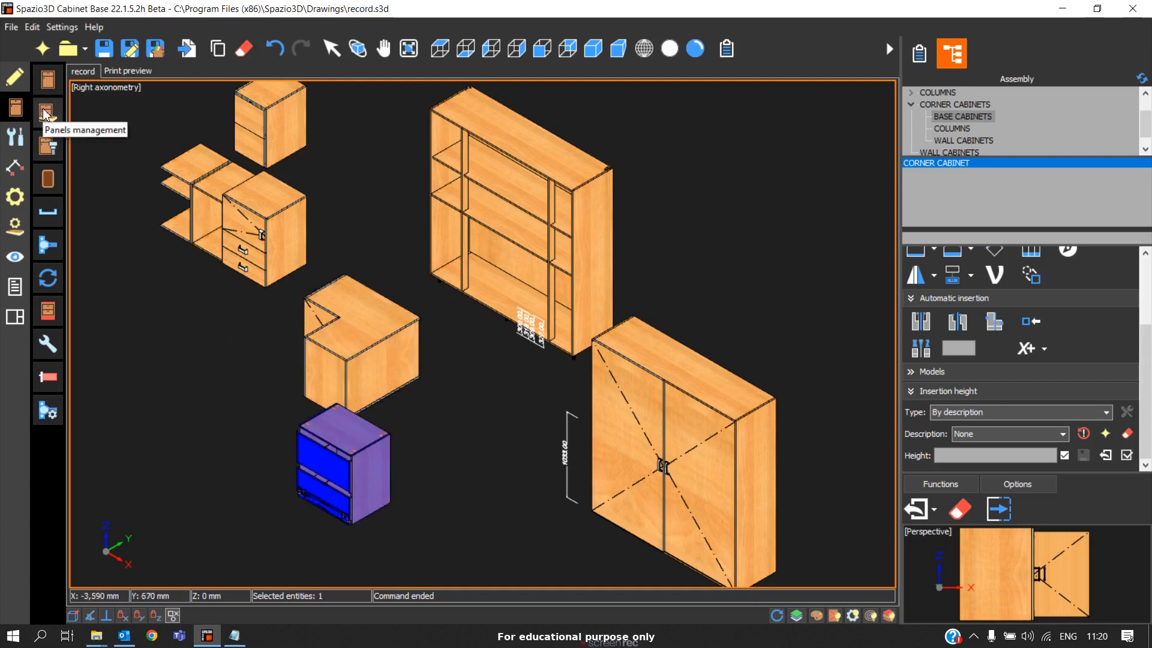
pyautogui.click(47, 110)
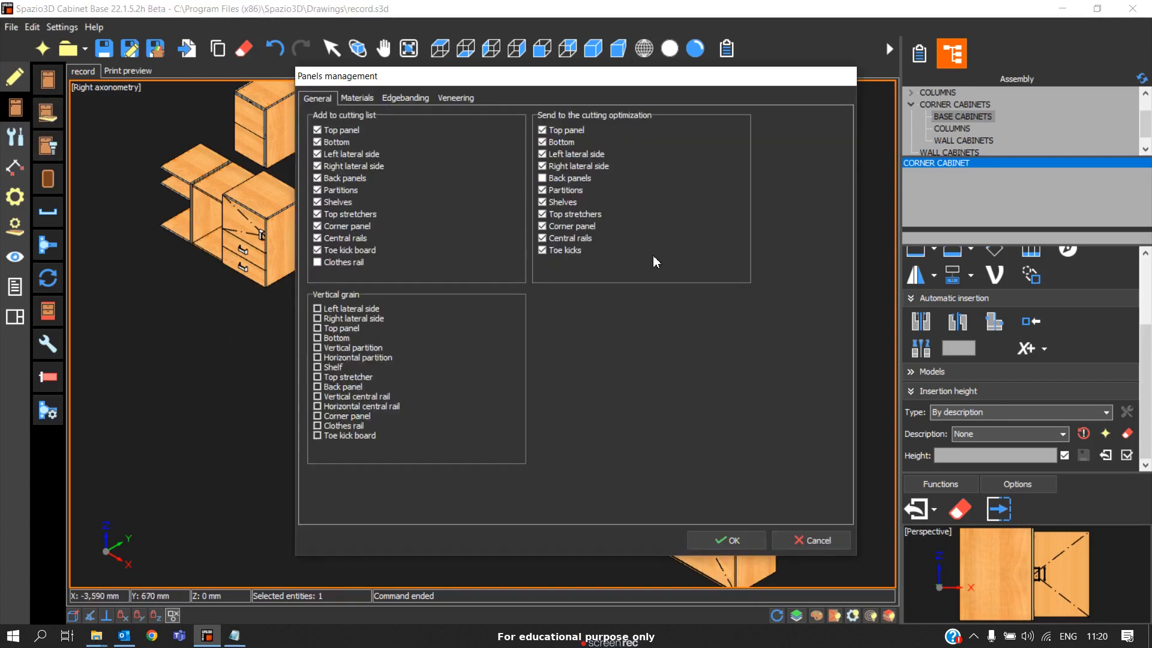
pyautogui.click(725, 540)
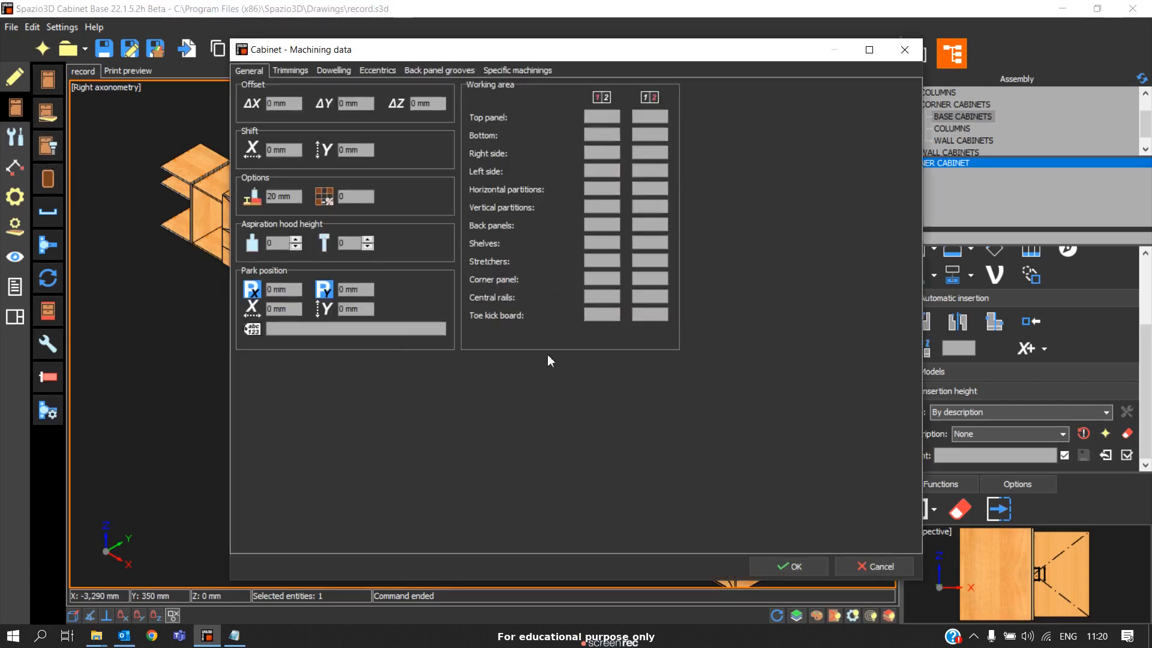
pyautogui.moveTo(875, 565)
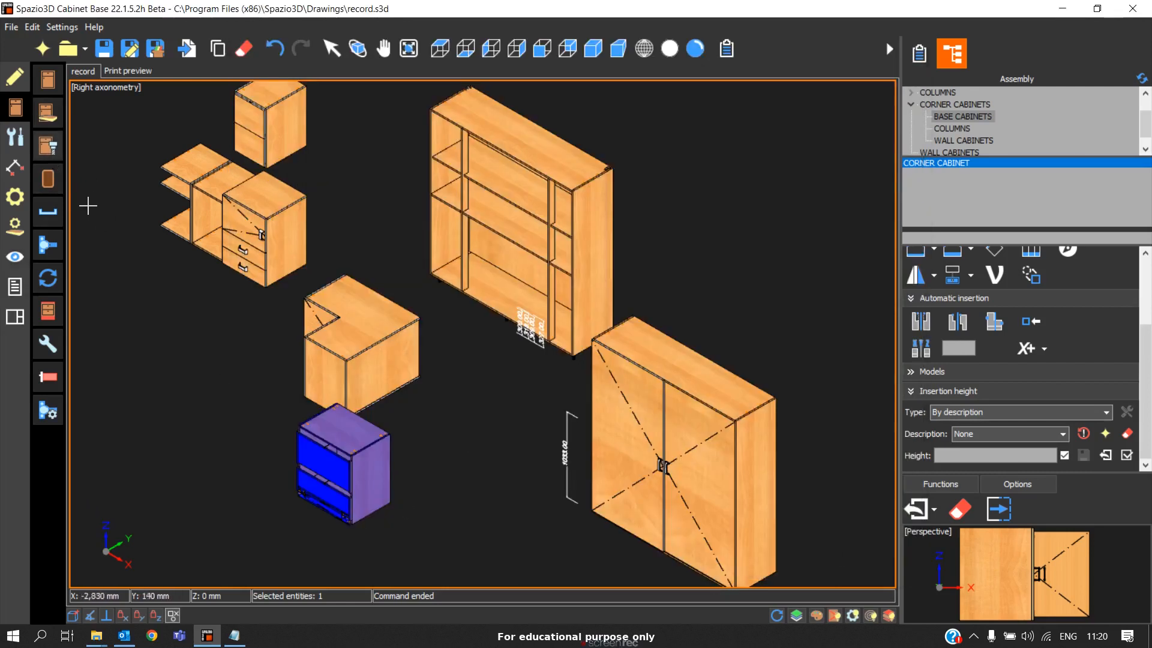
pyautogui.moveTo(283, 245)
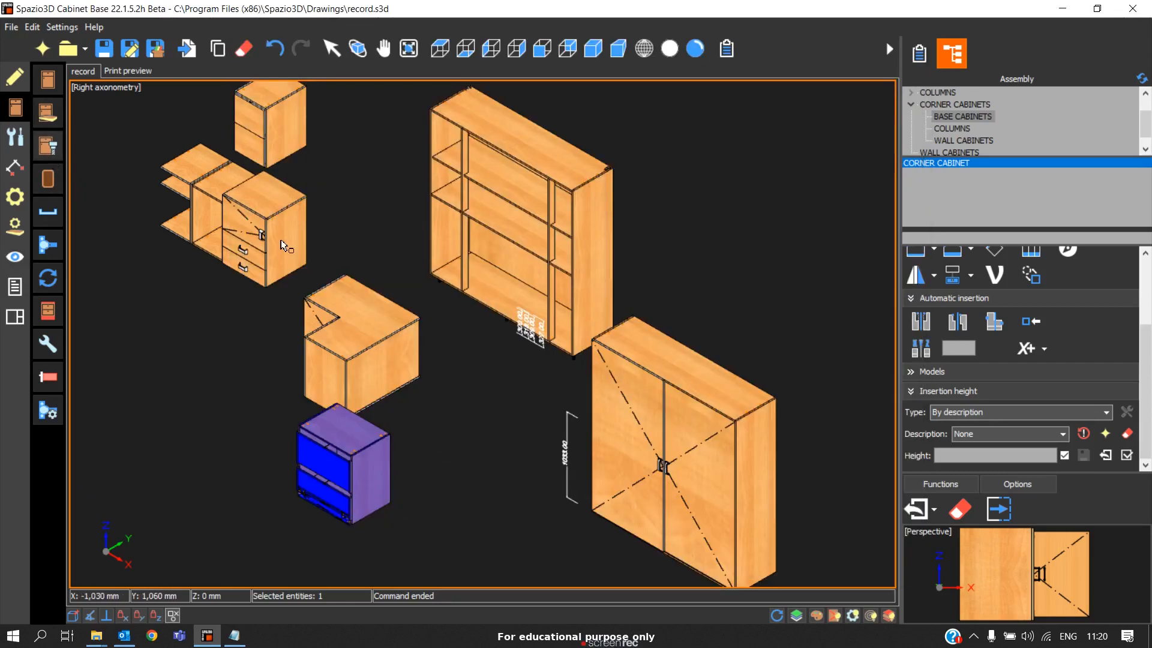
# Substitute the ASUNCION INT DOOR wooden door model onto both selected drawer cabinets
pyautogui.click(268, 117)
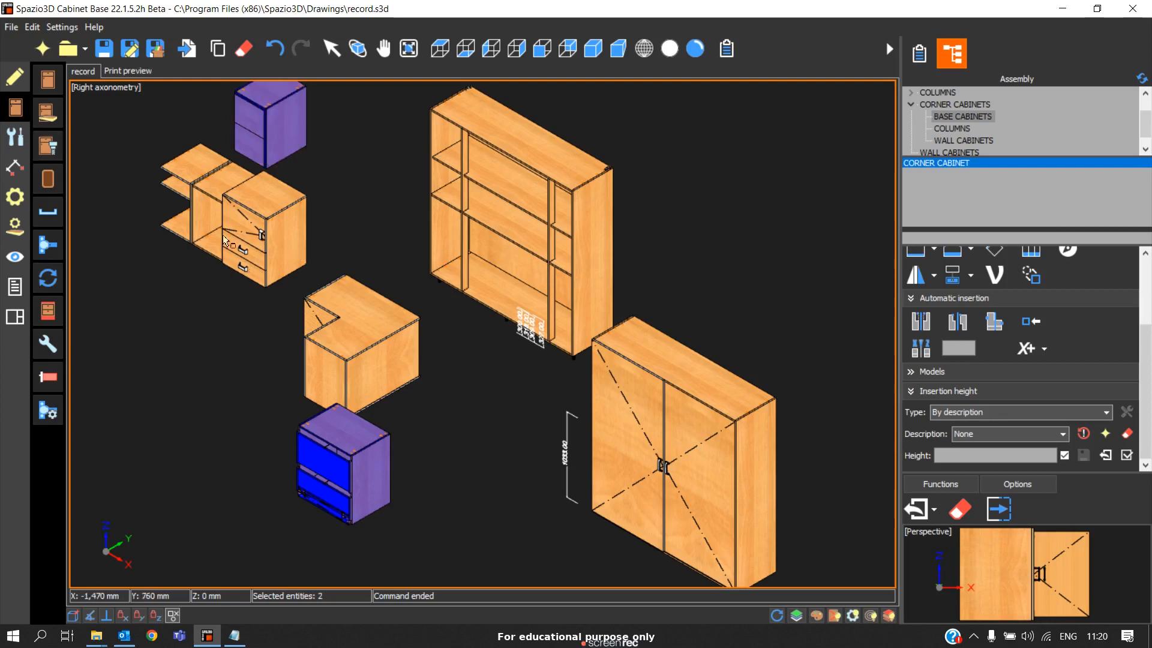
pyautogui.moveTo(47, 179)
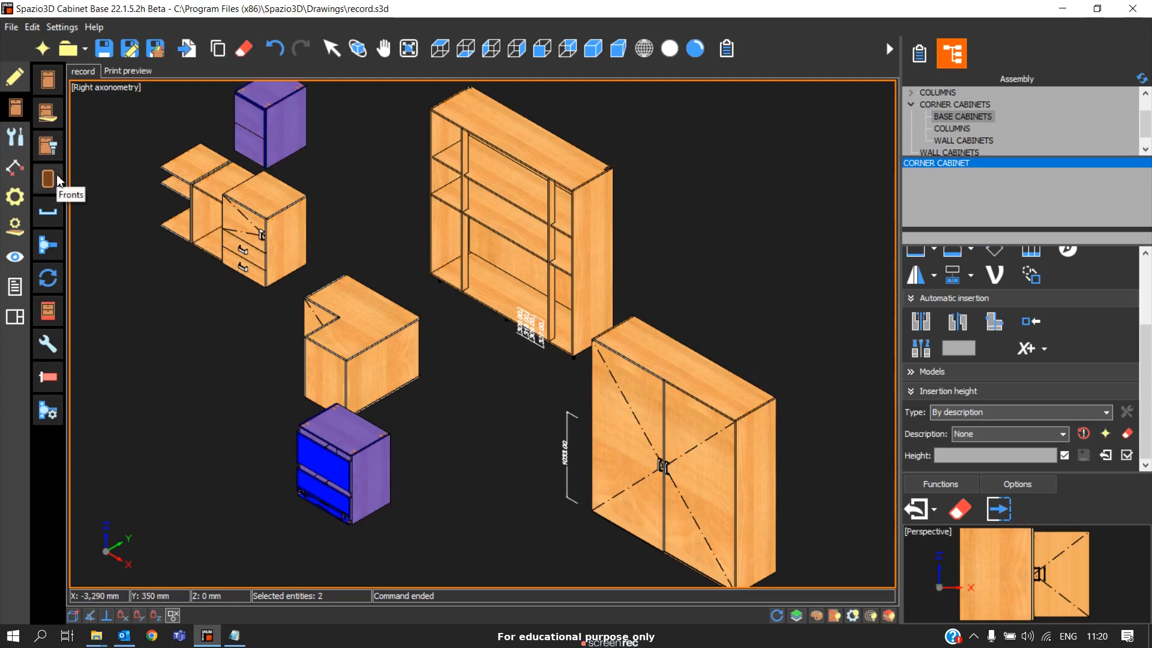
pyautogui.click(47, 179)
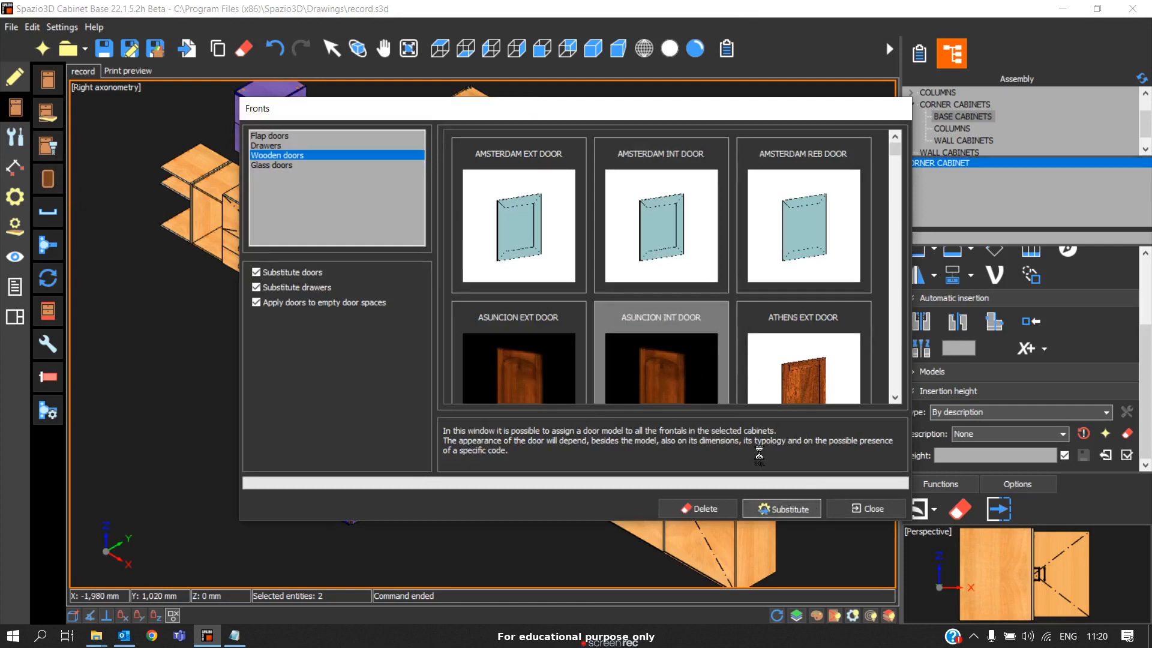
pyautogui.click(780, 508)
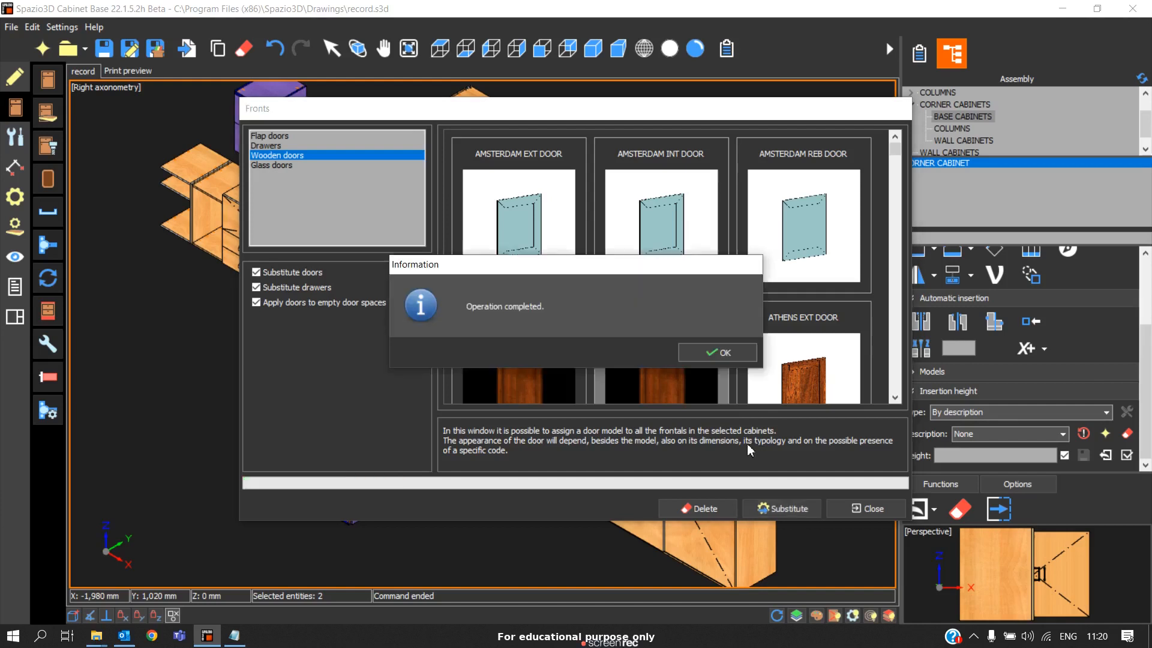
pyautogui.click(716, 351)
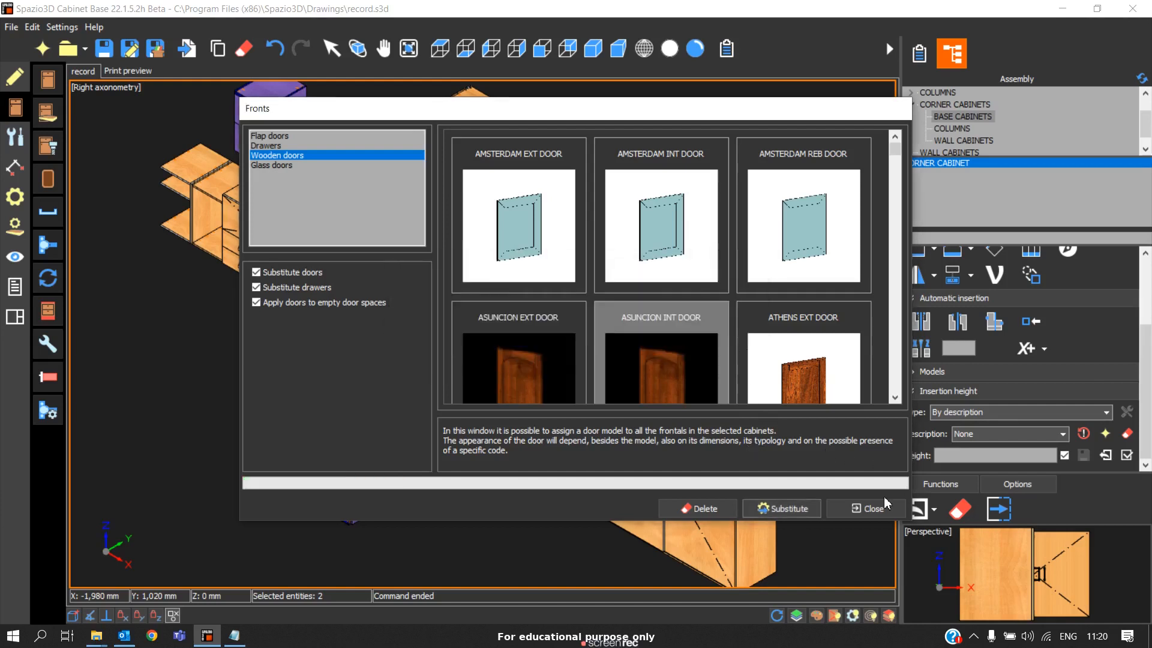
pyautogui.click(870, 509)
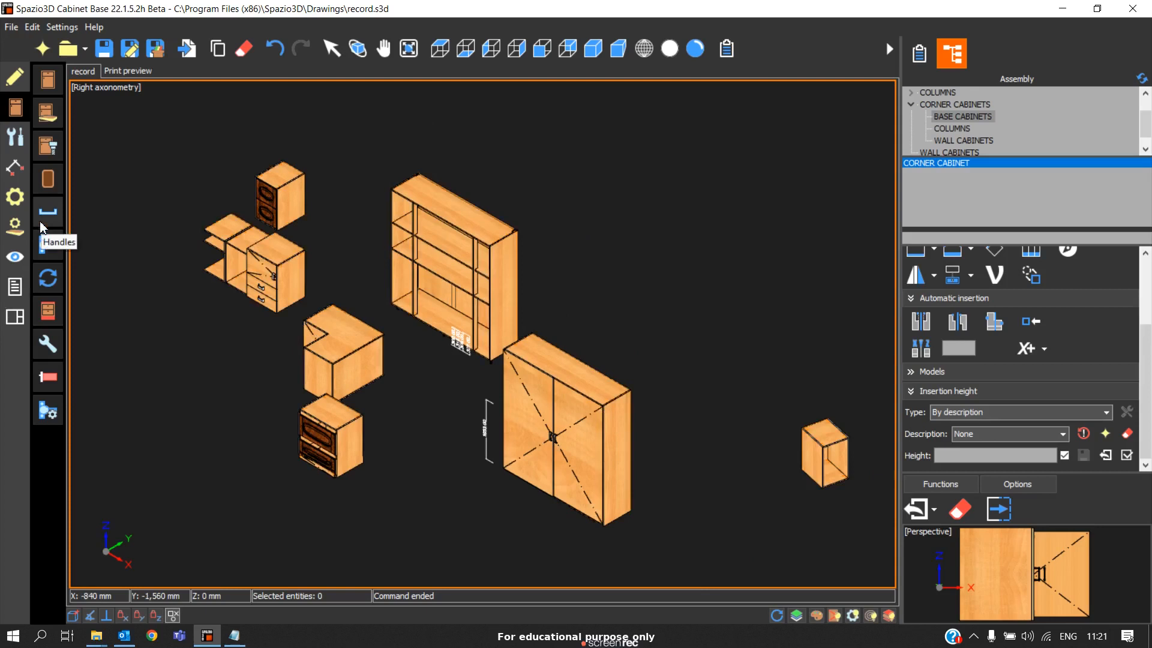
pyautogui.moveTo(577, 398)
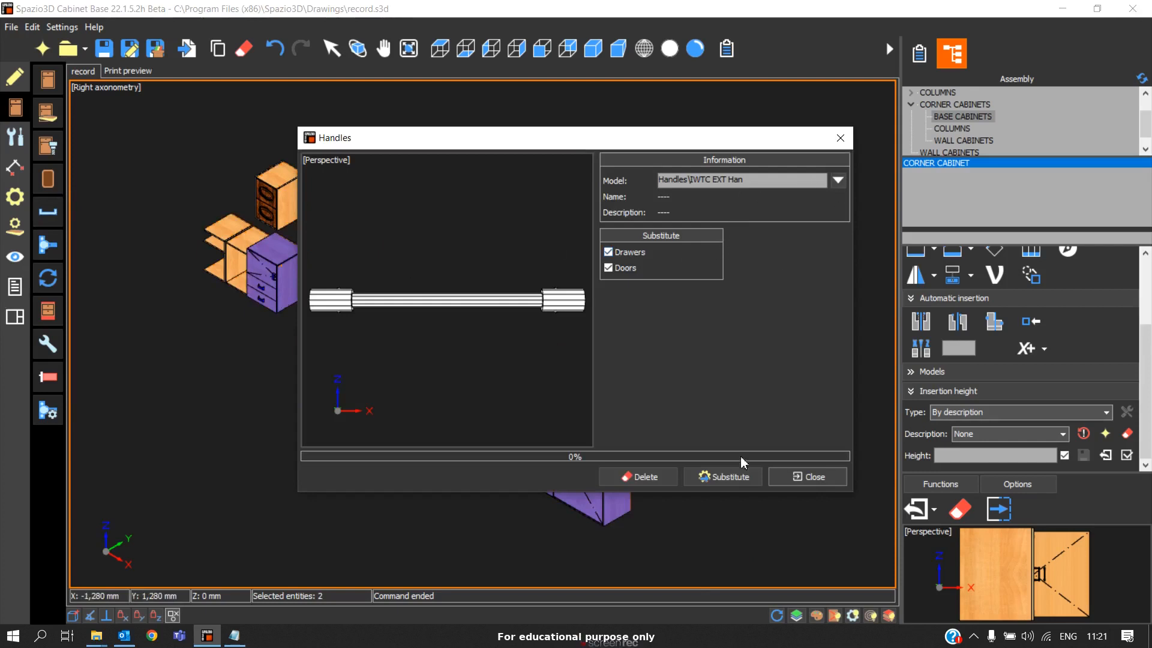
# Substitute the Door-Knobs Kno3 model onto the cabinets' drawers and doors
pyautogui.click(836, 180)
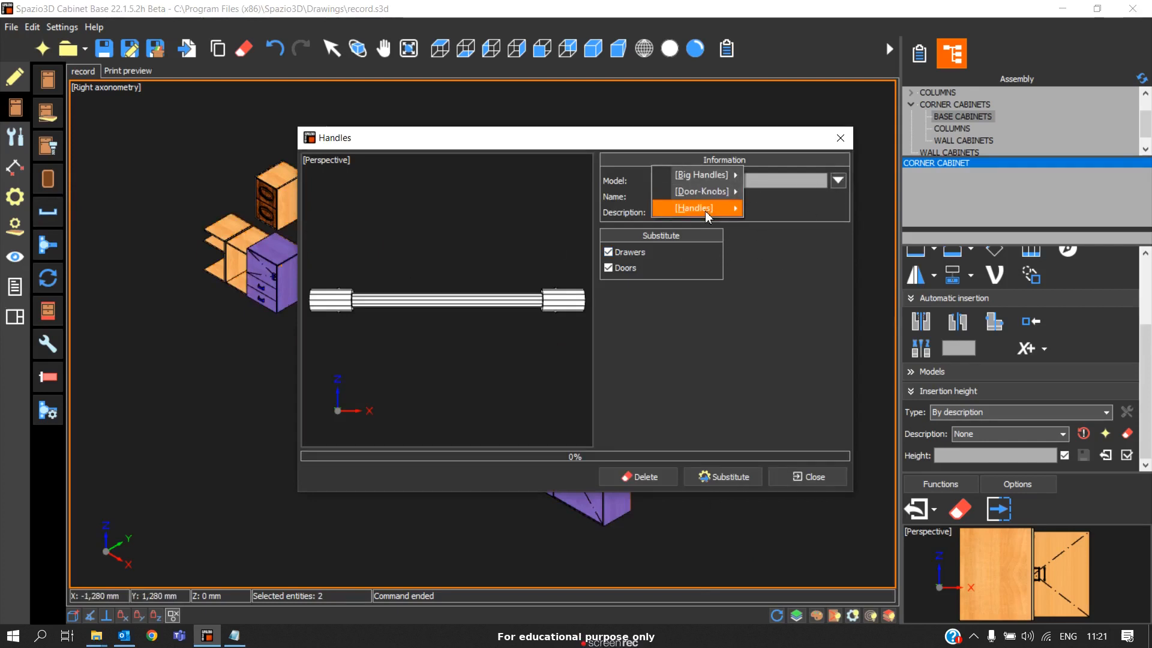
pyautogui.click(692, 208)
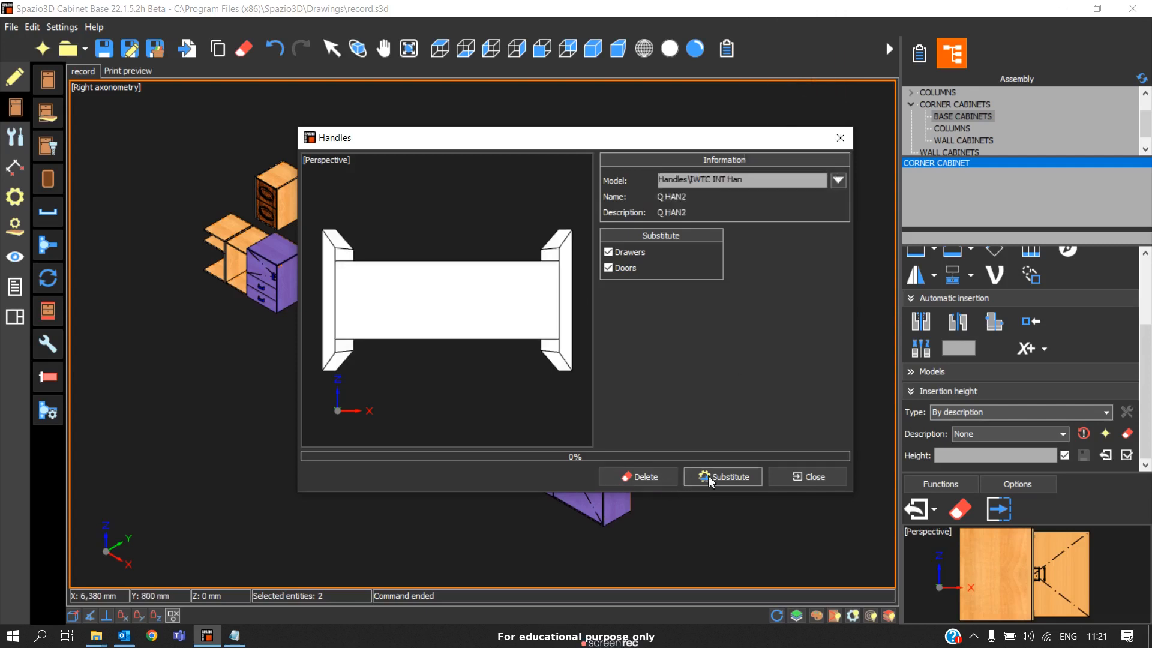
pyautogui.click(836, 180)
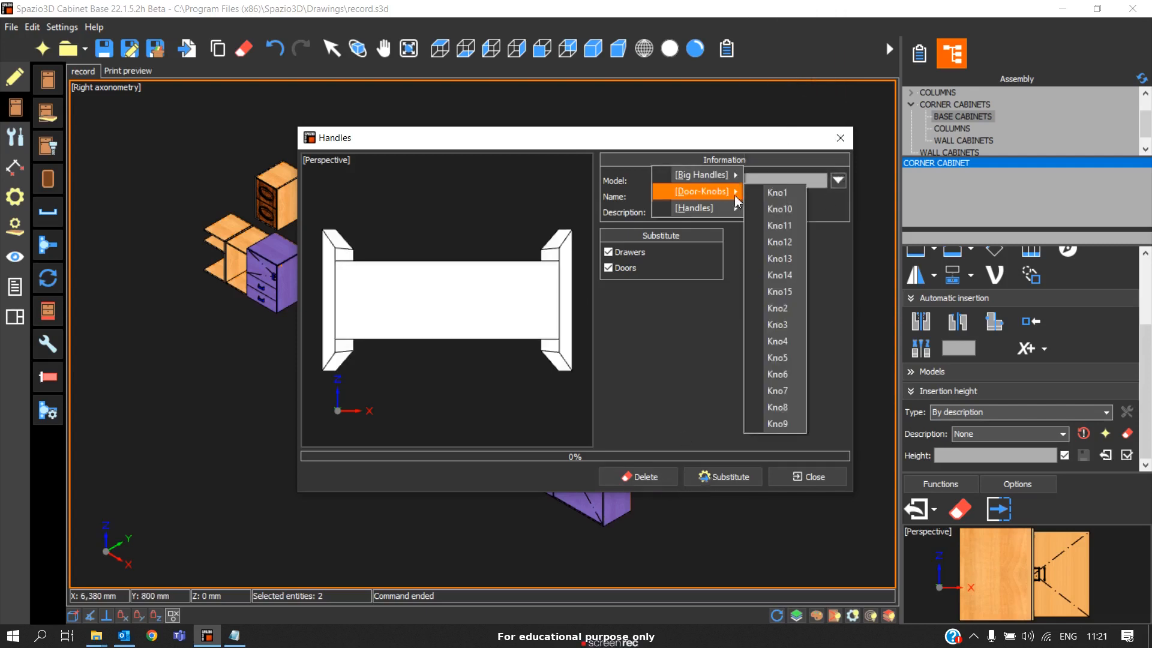
pyautogui.click(777, 324)
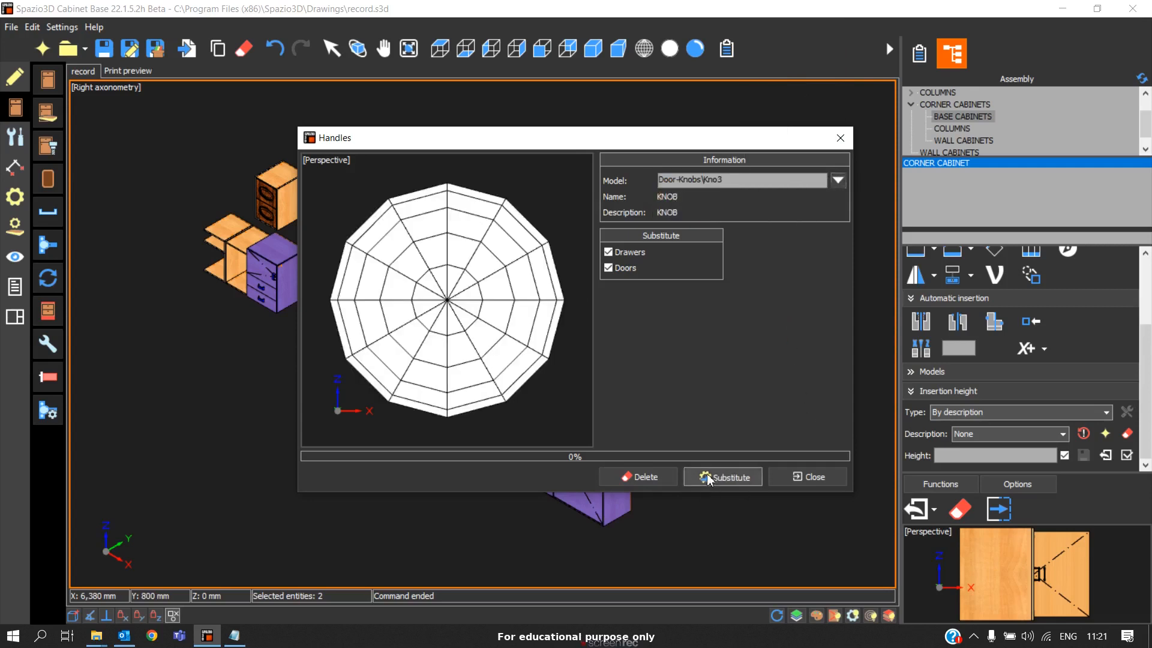
pyautogui.click(722, 476)
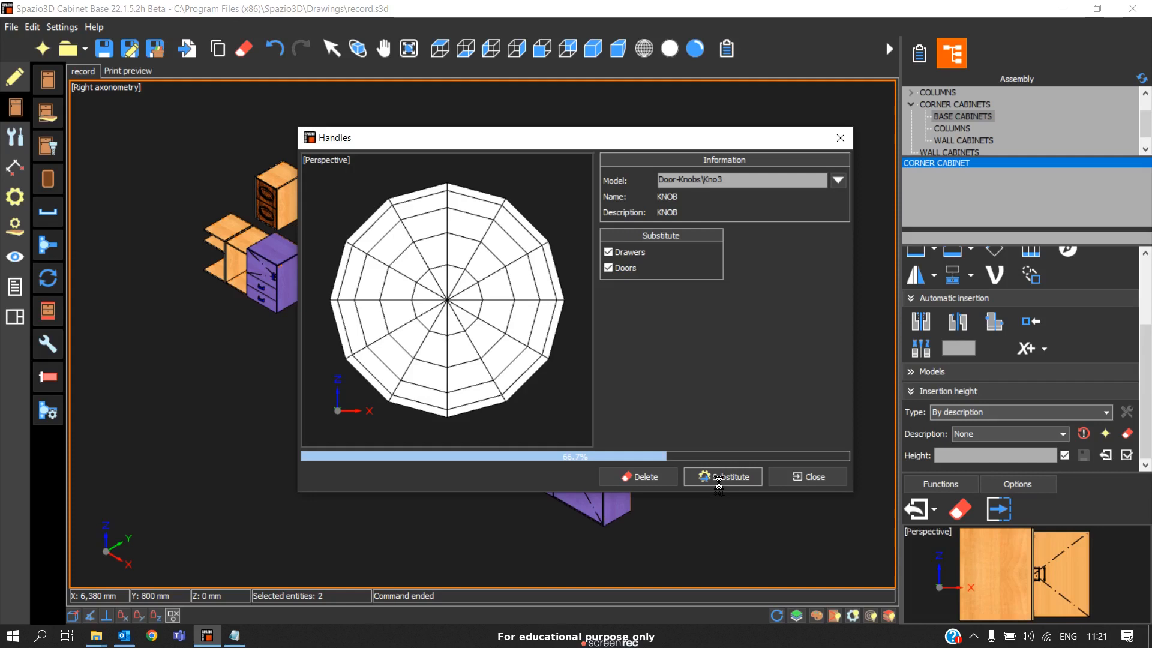
pyautogui.click(728, 476)
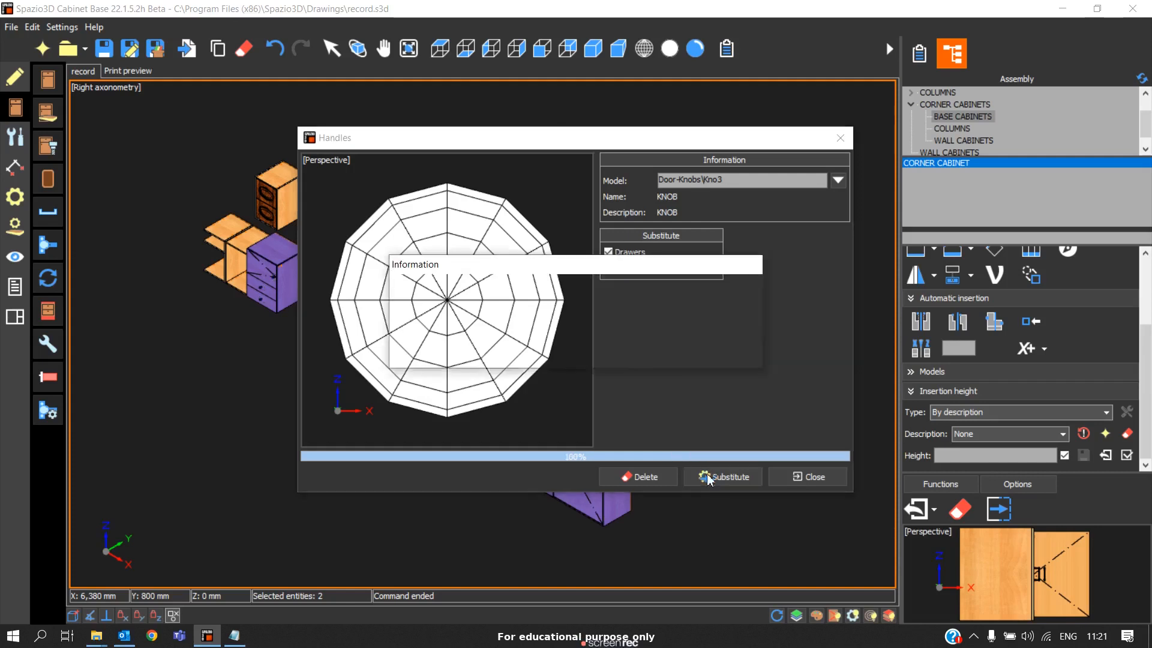
pyautogui.click(806, 476)
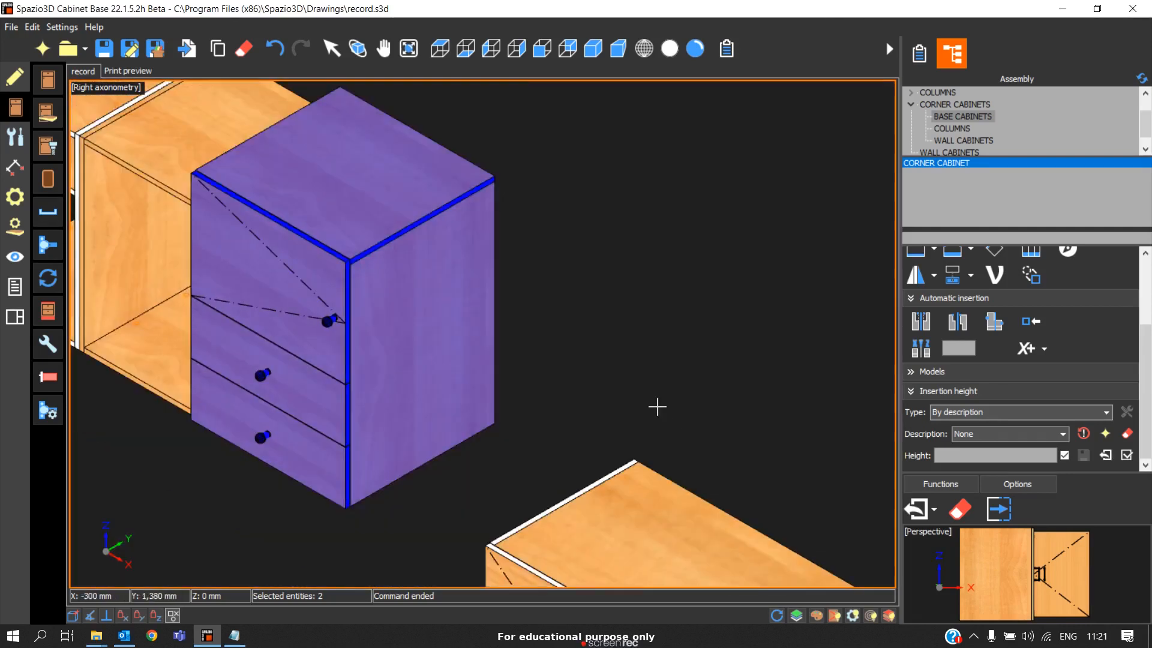
# Zoom out from the drawer cabinet until the full cabinet layout is visible
pyautogui.scroll(3)
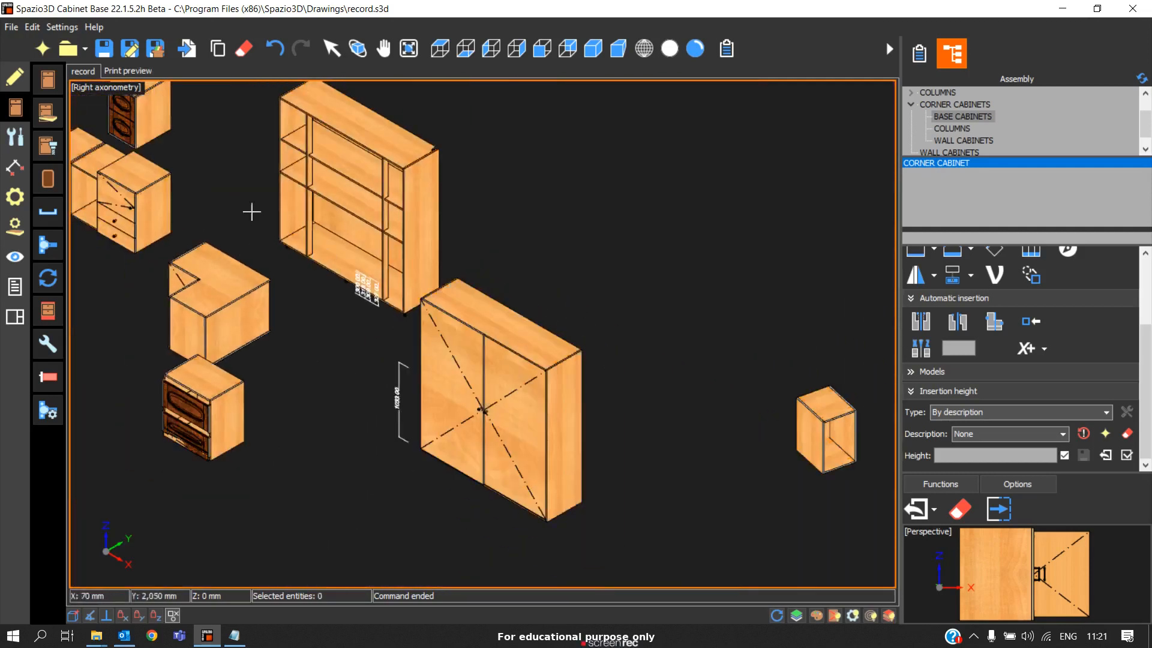
pyautogui.moveTo(87, 229)
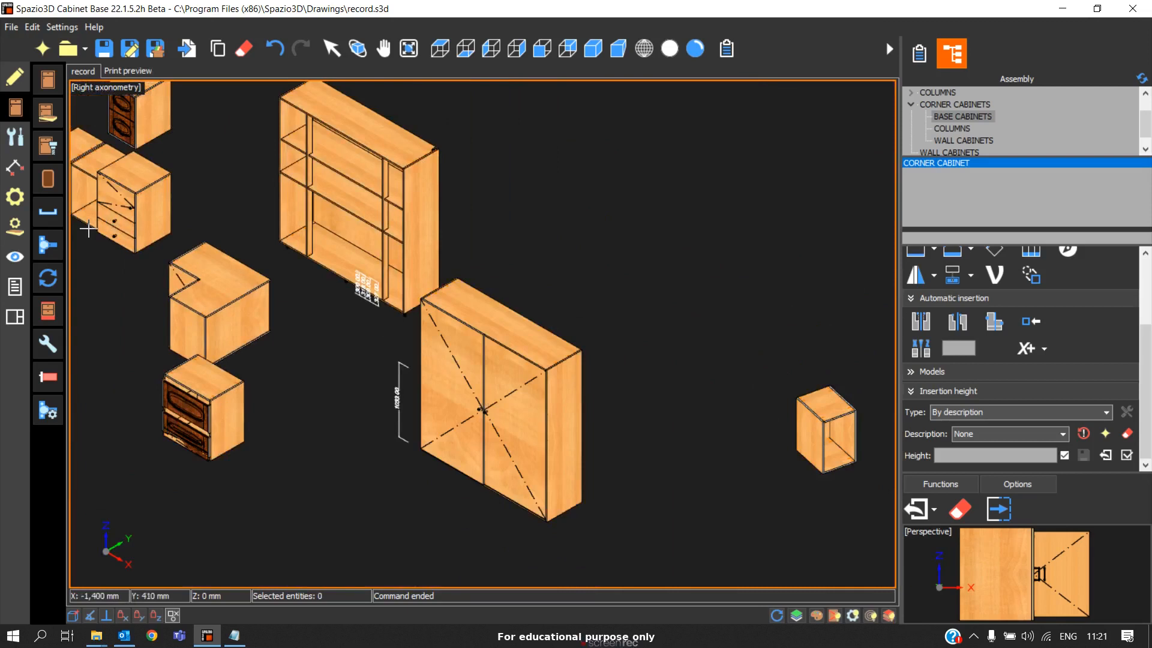
pyautogui.moveTo(48, 213)
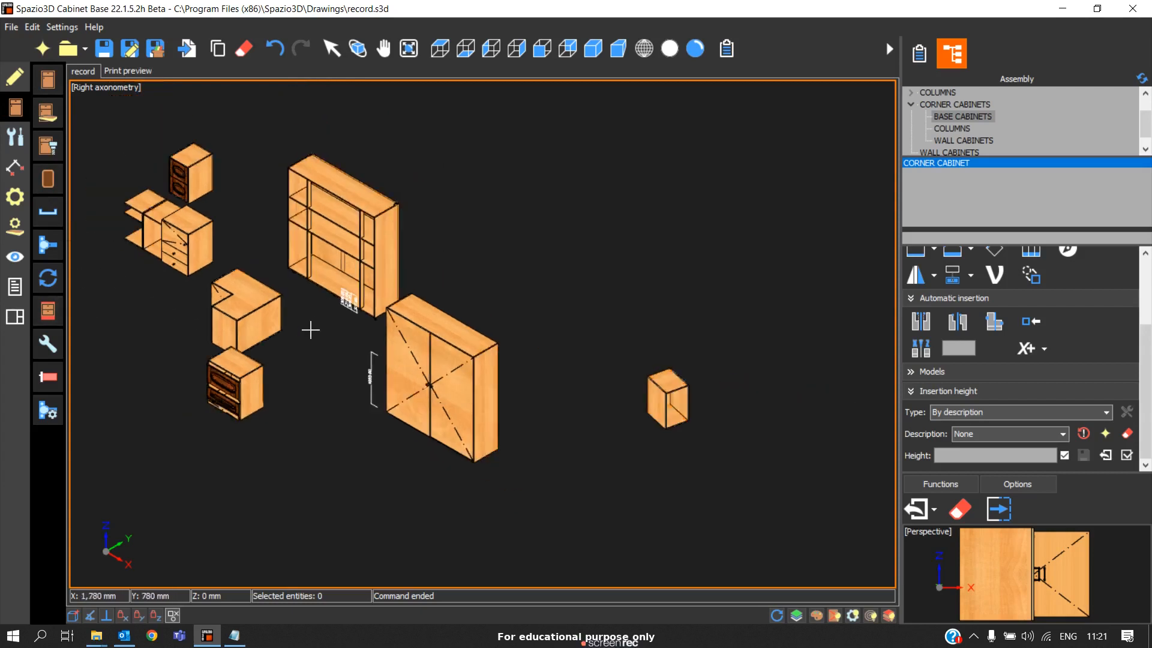
pyautogui.click(436, 389)
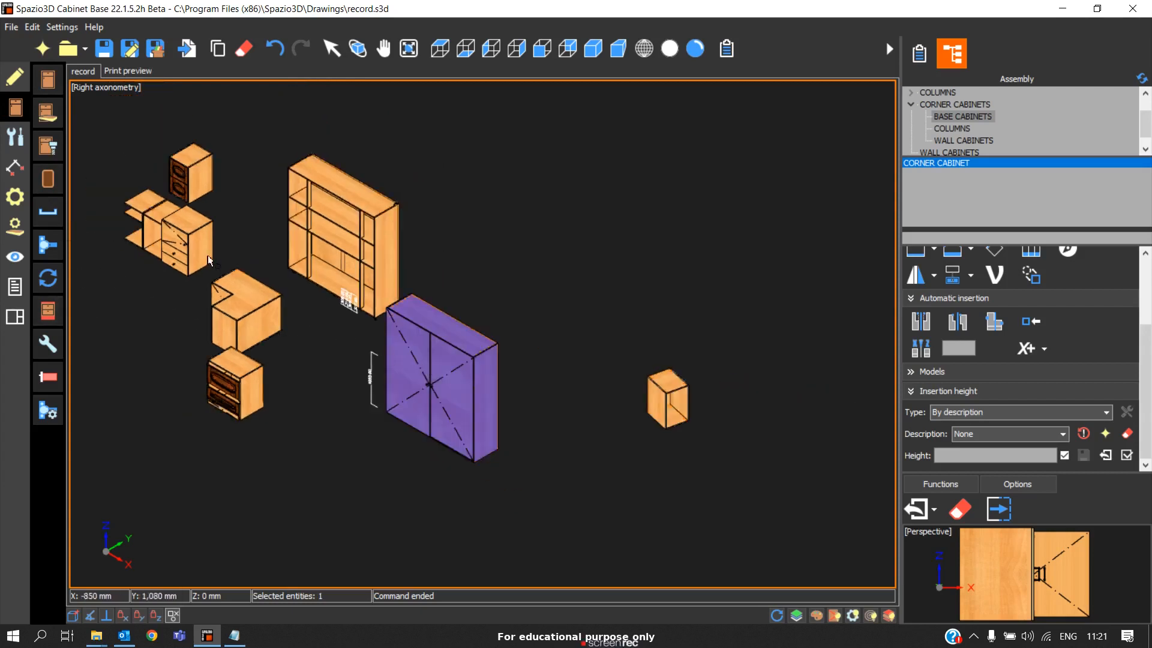
pyautogui.click(176, 235)
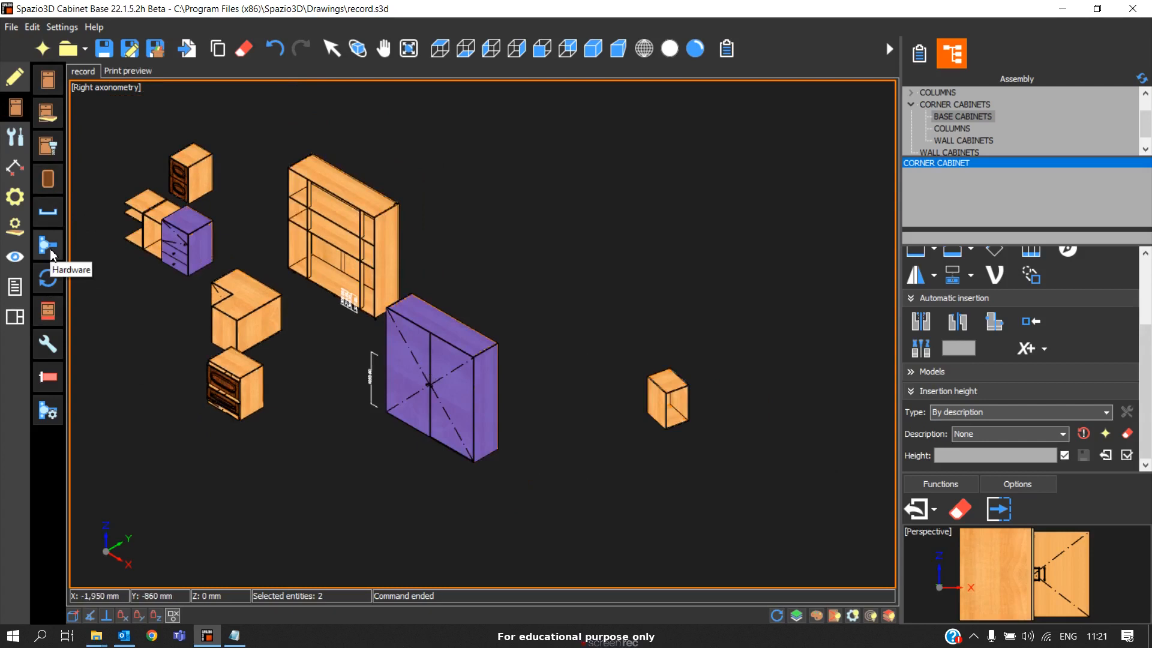
pyautogui.click(47, 244)
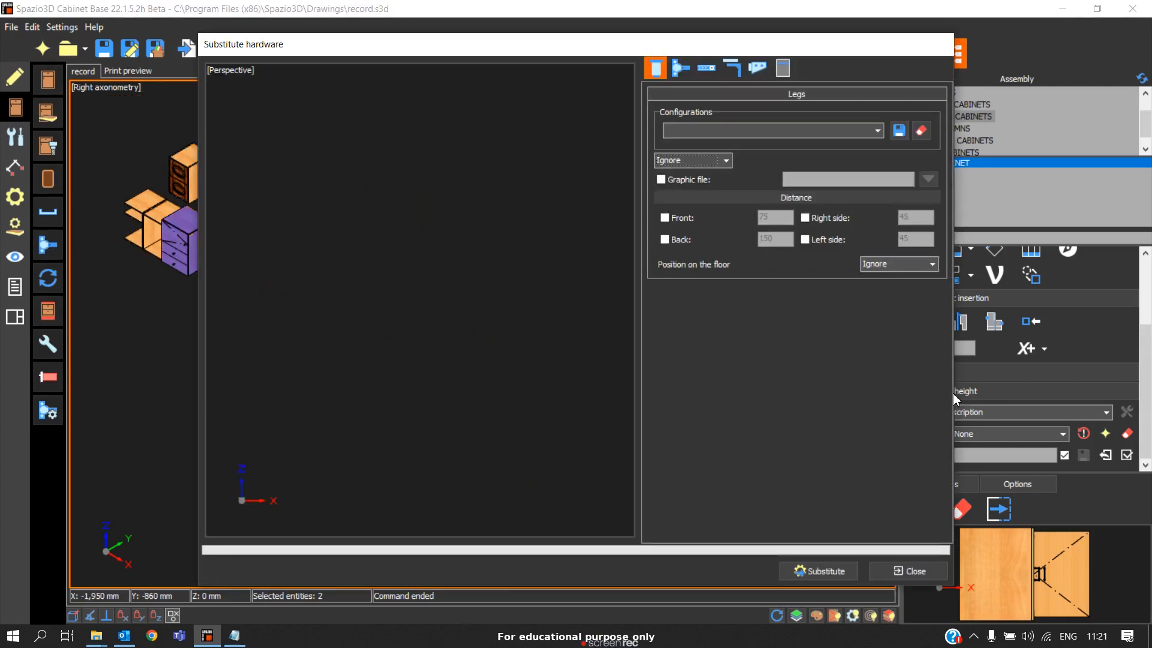
pyautogui.moveTo(813, 133)
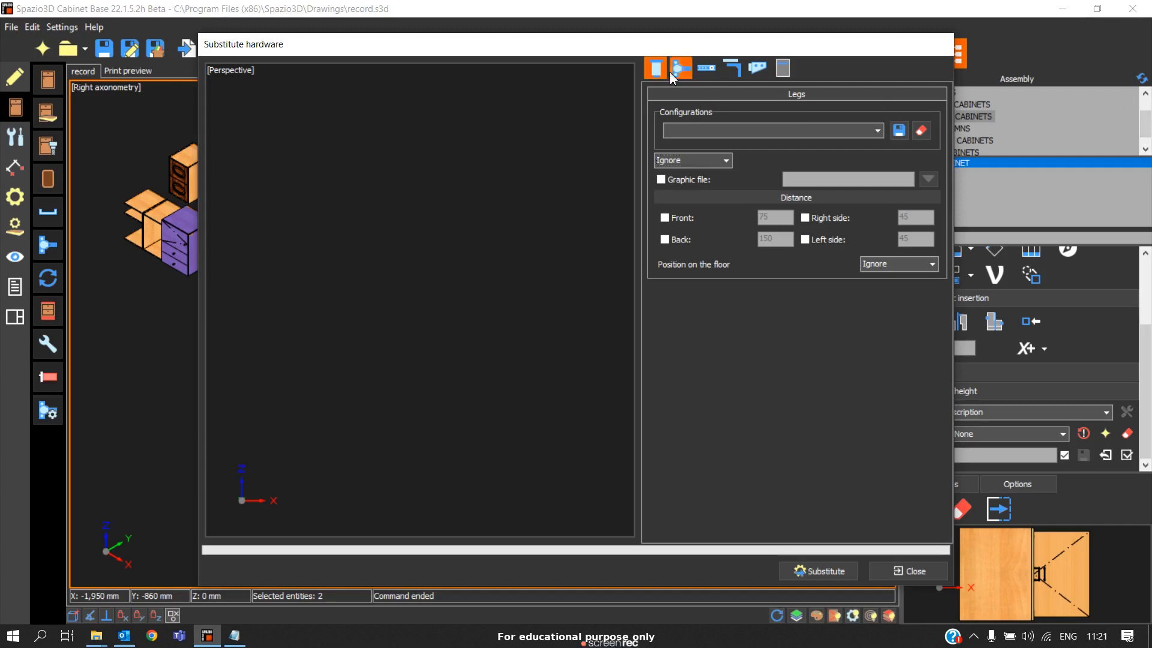
pyautogui.click(705, 68)
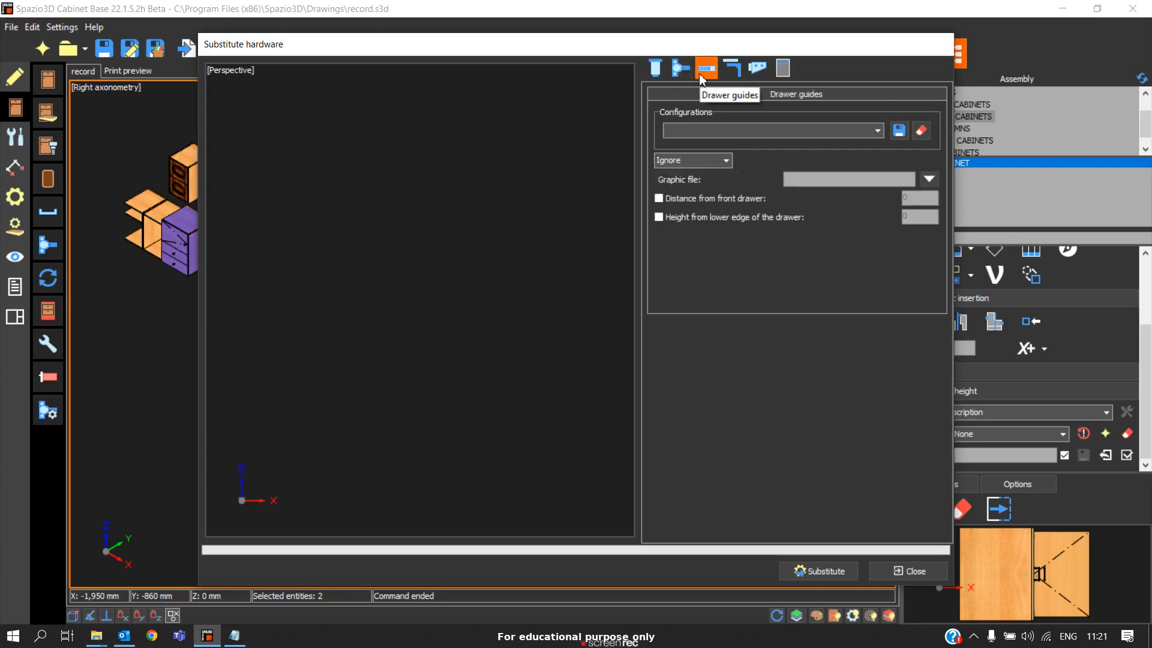
pyautogui.click(732, 67)
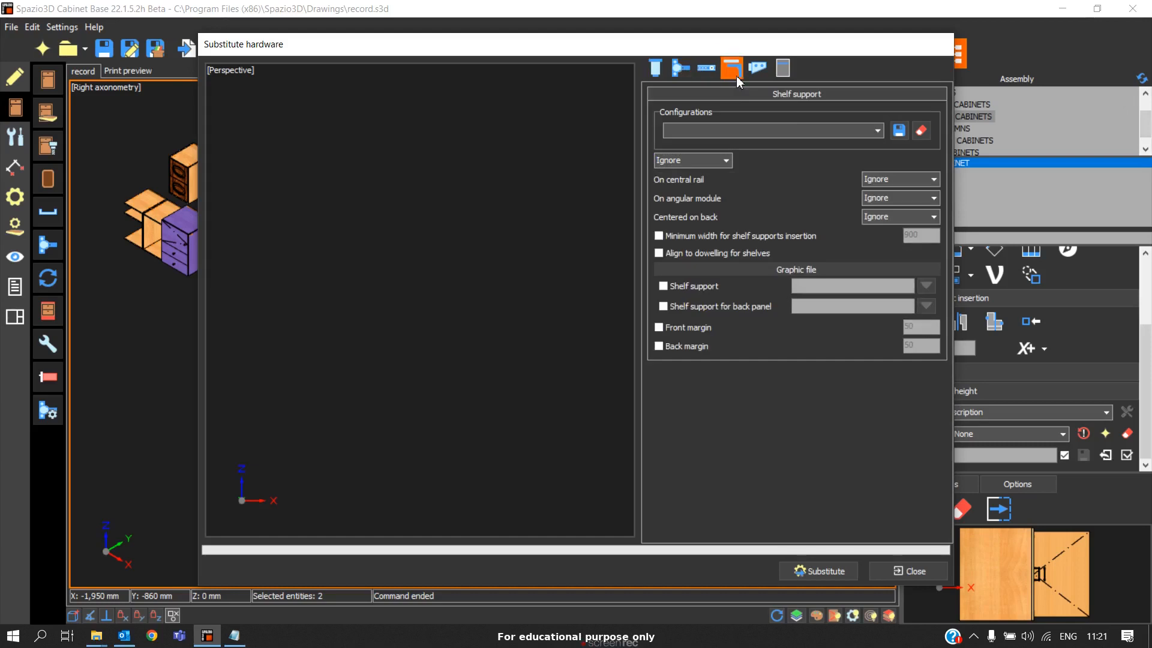
pyautogui.moveTo(786, 62)
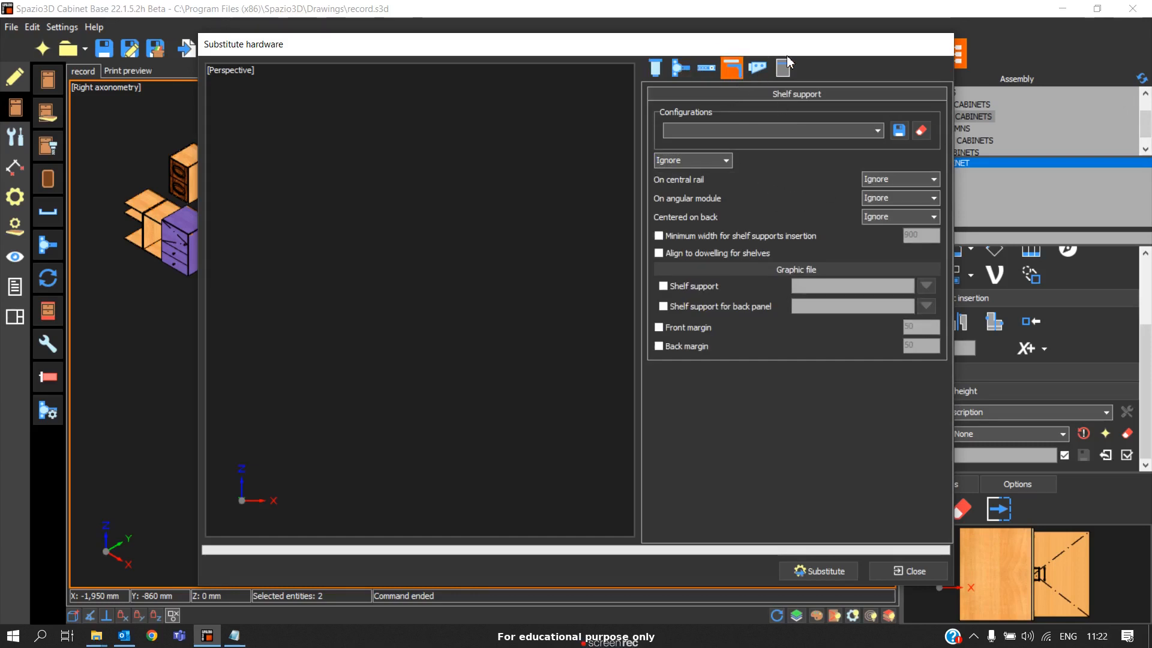
pyautogui.click(652, 68)
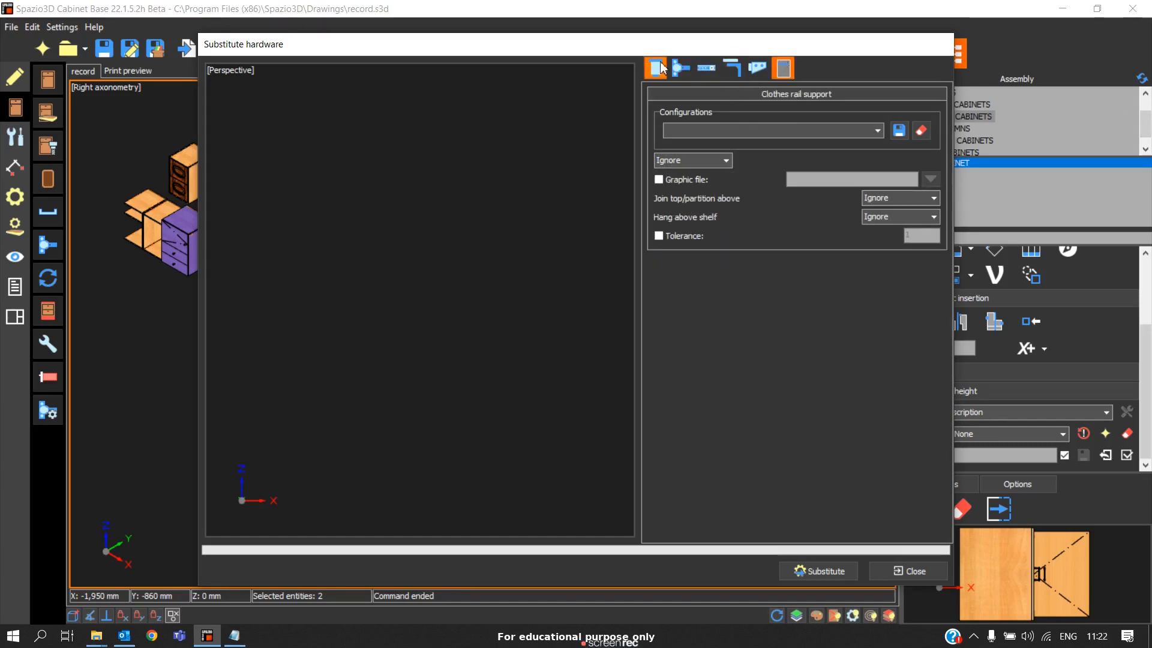
pyautogui.click(906, 571)
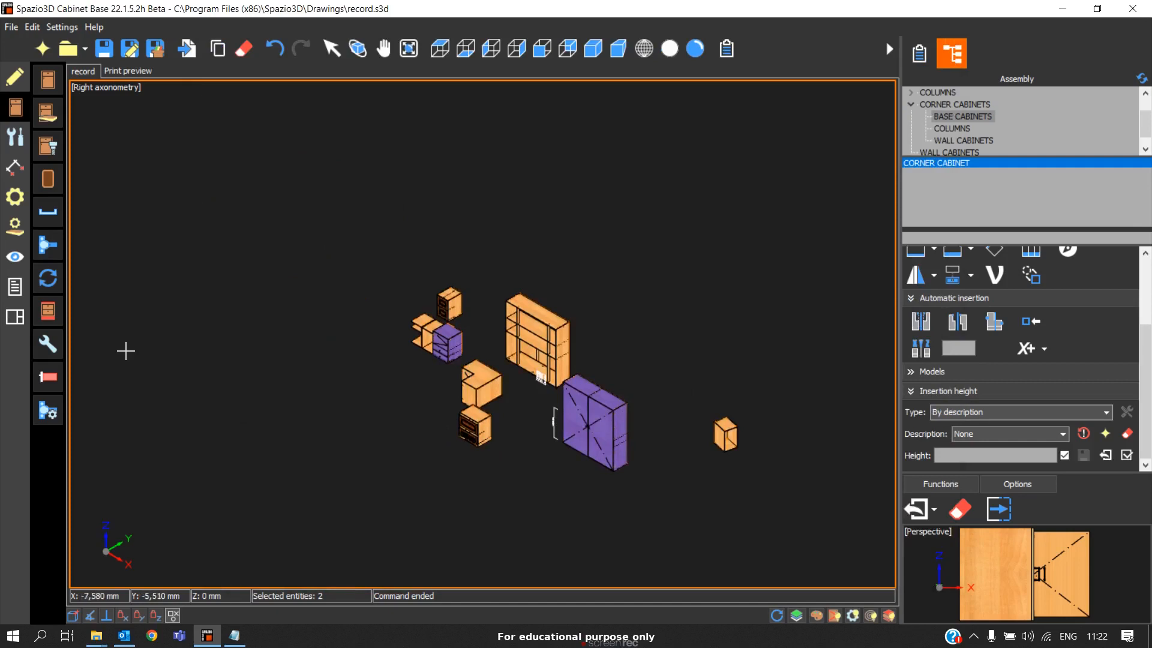
pyautogui.moveTo(46, 340)
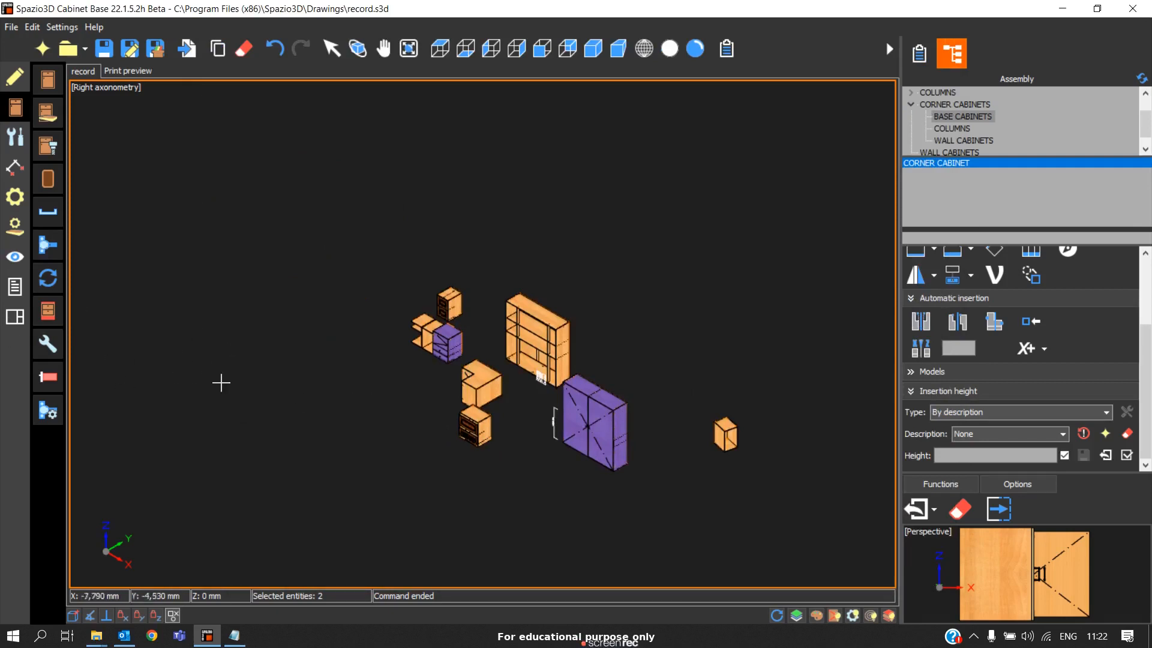
pyautogui.moveTo(48, 280)
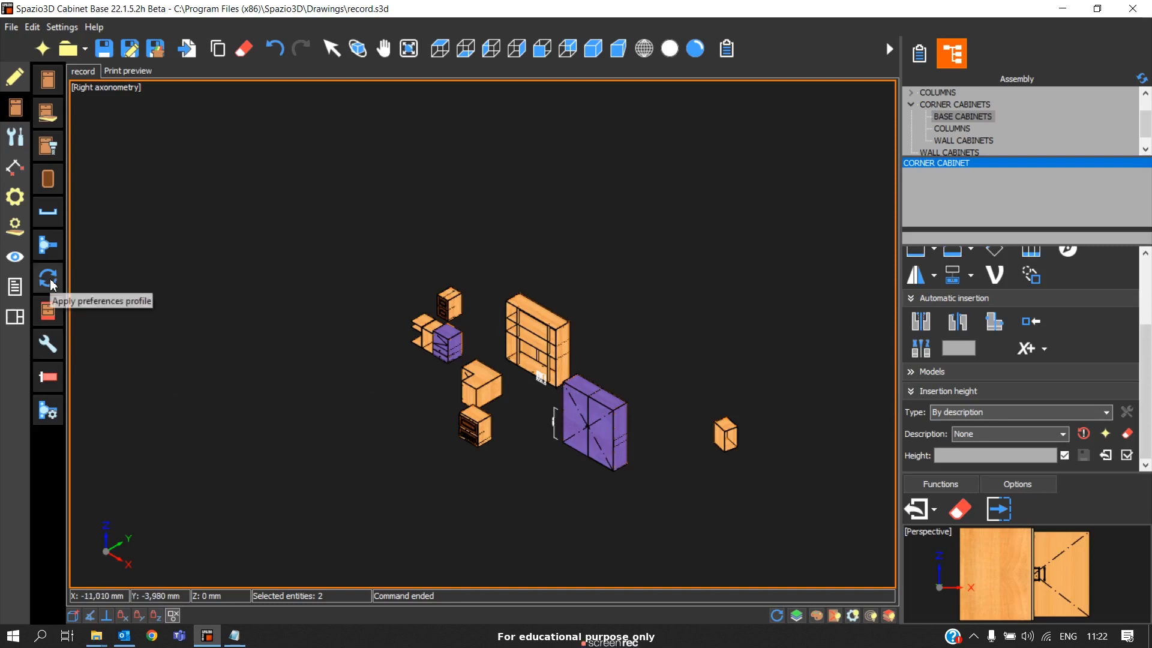
pyautogui.moveTo(515, 441)
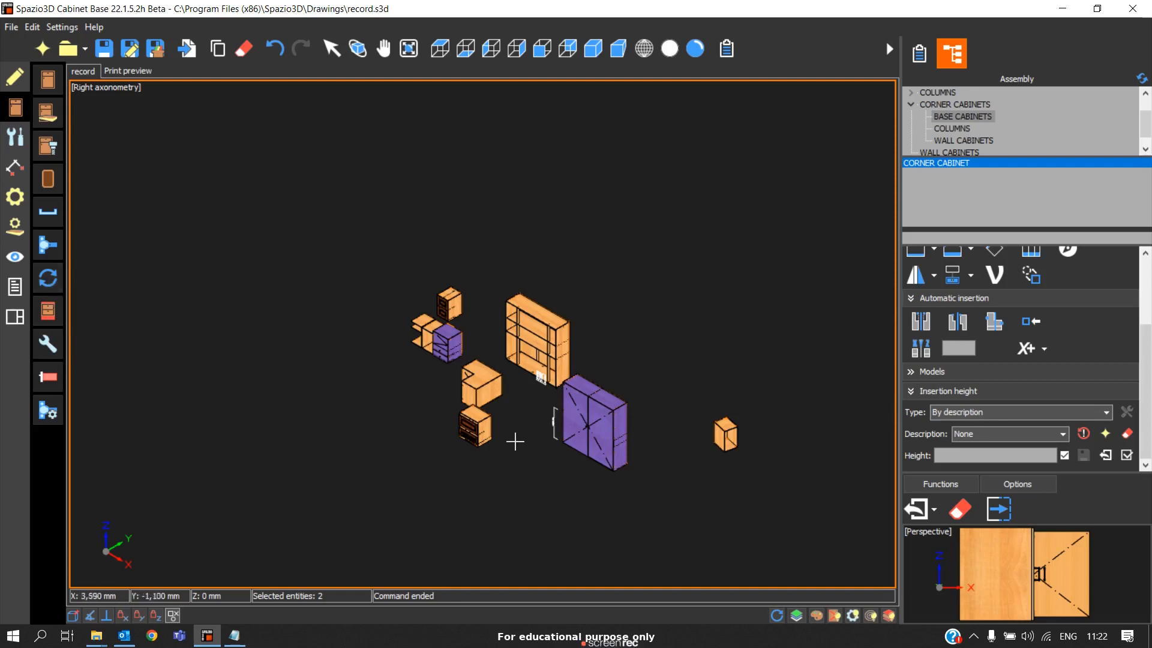
# Show the DEFAULT preferences profile with Cabinet, Structured drawer and Detached toe kick enabled
pyautogui.click(478, 381)
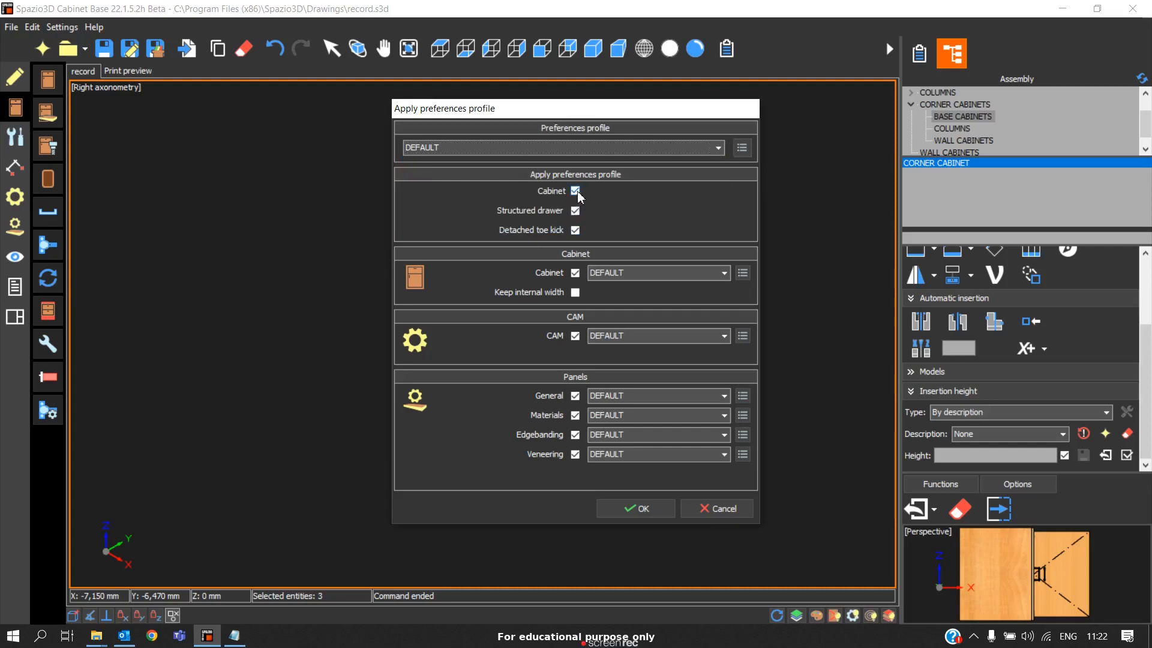
pyautogui.moveTo(569, 221)
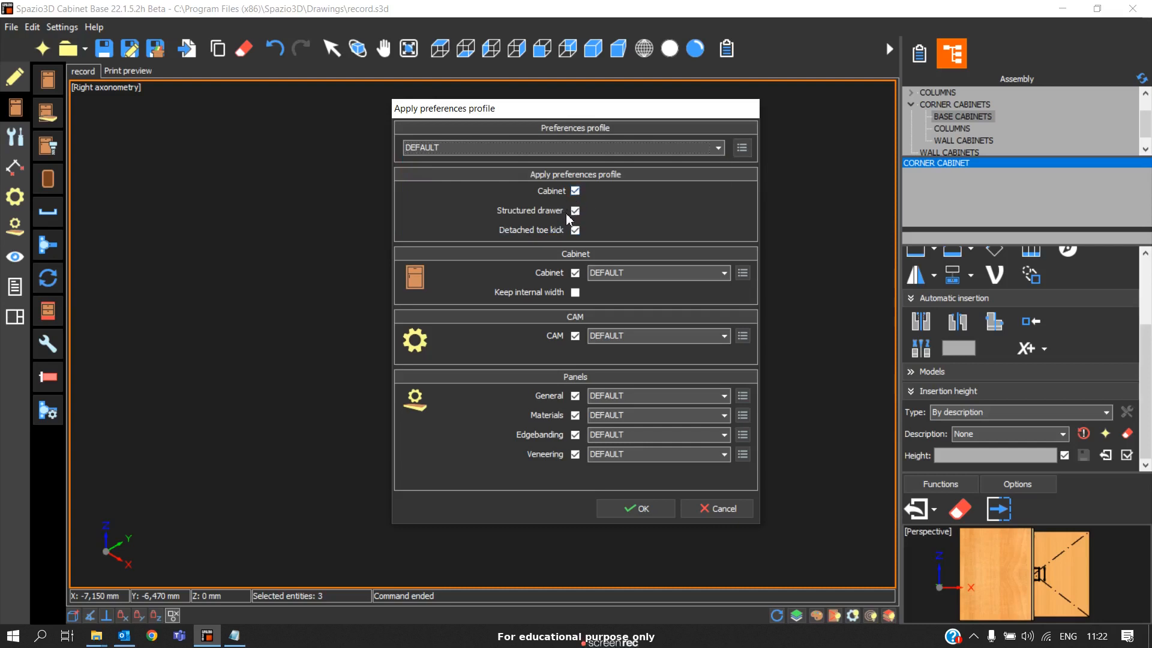
pyautogui.click(575, 211)
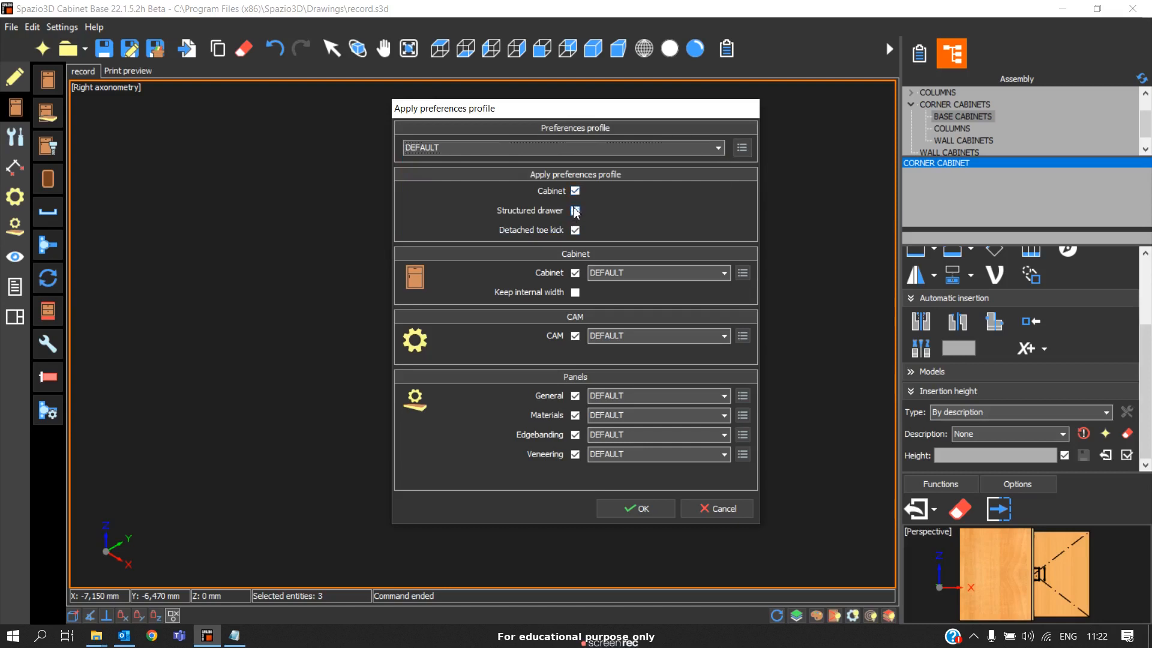
pyautogui.click(574, 211)
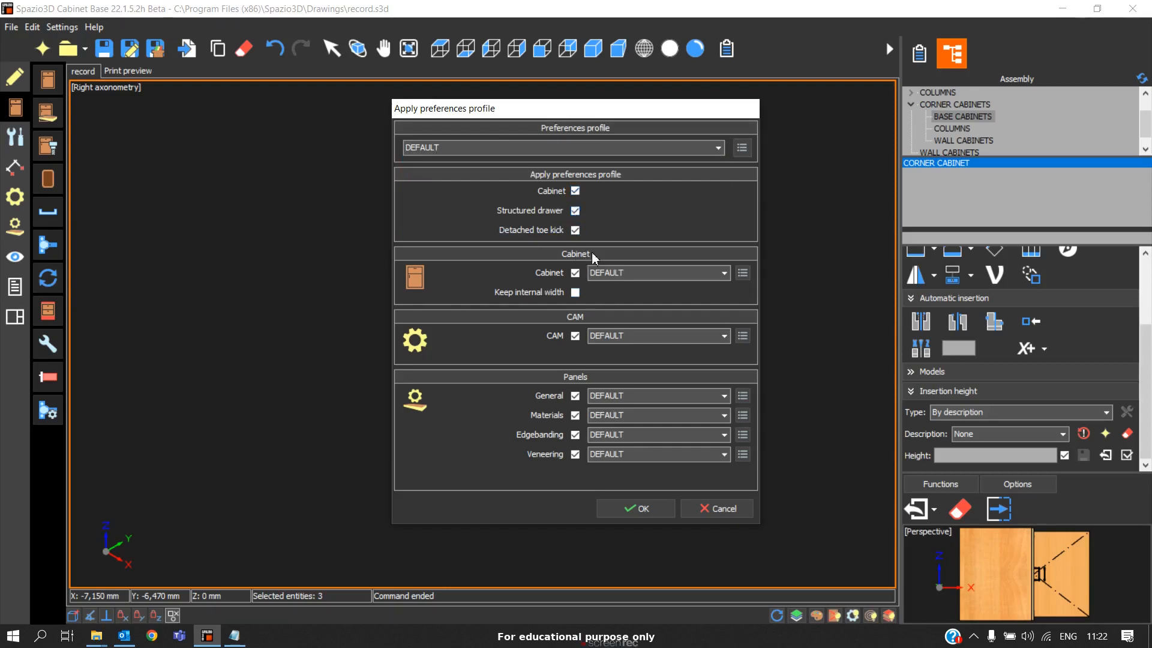
pyautogui.moveTo(580, 270)
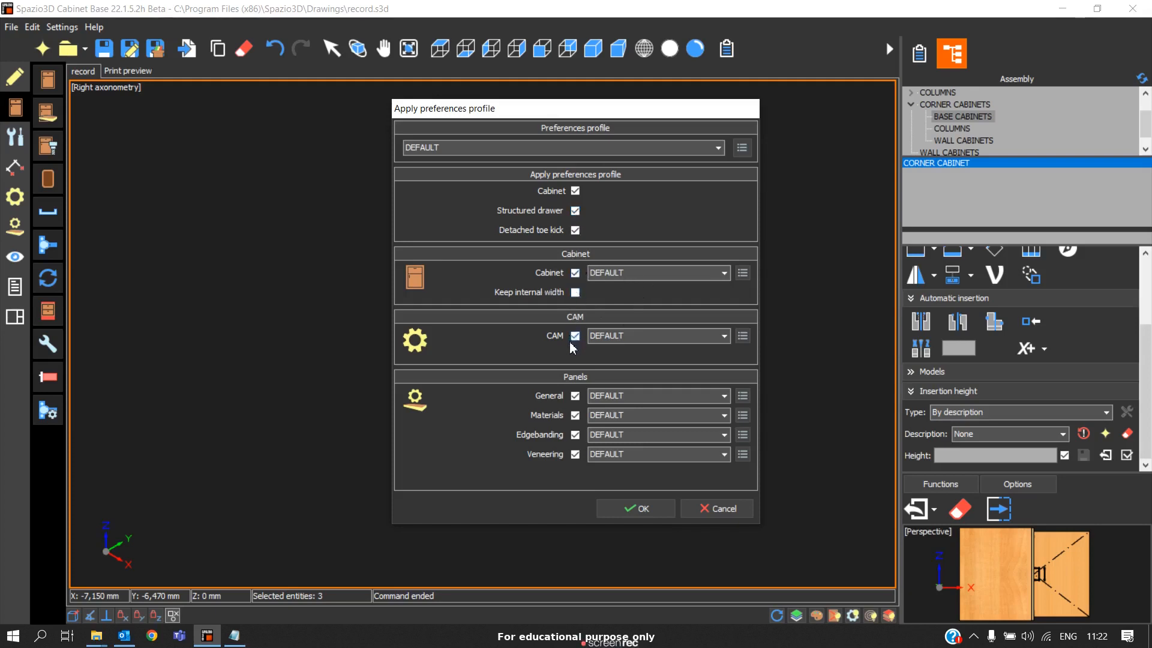
pyautogui.moveTo(674, 463)
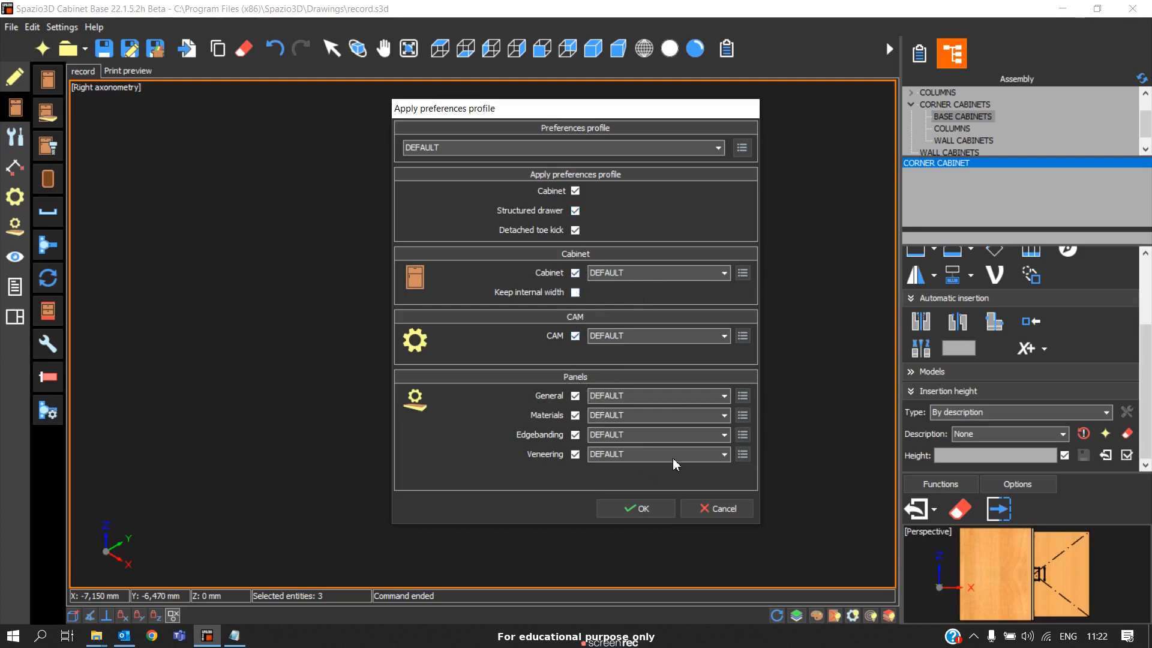
pyautogui.moveTo(715, 508)
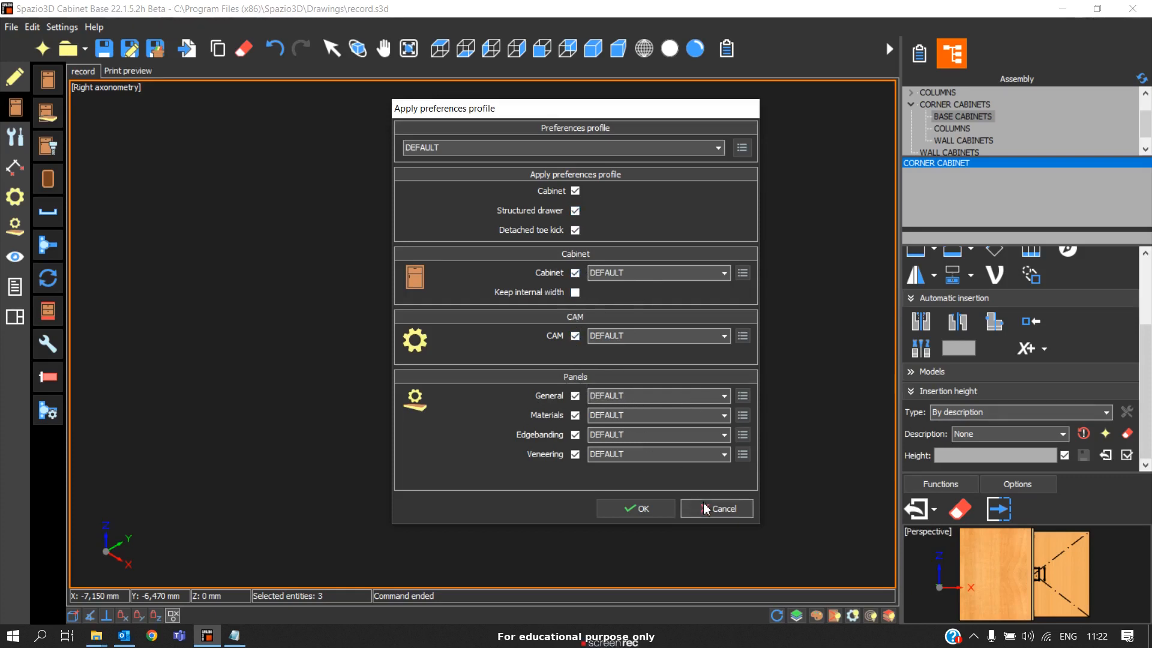
# Apply the RULEONE preferences profile to the three selected cabinets, confirming the warning
pyautogui.click(716, 148)
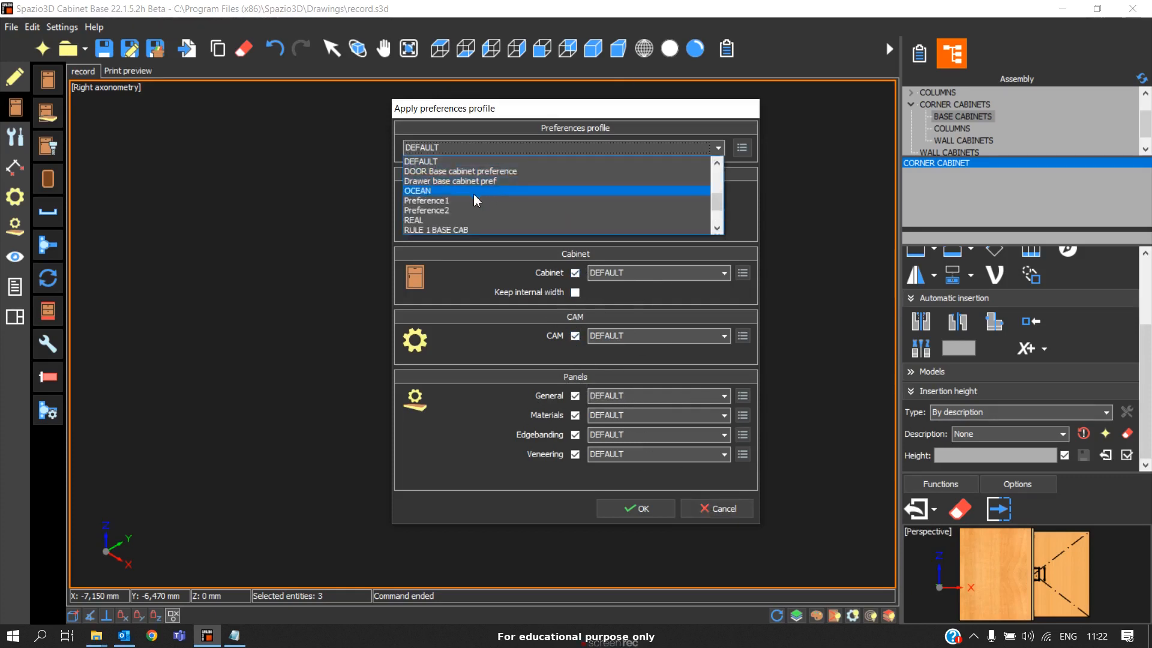
pyautogui.click(422, 200)
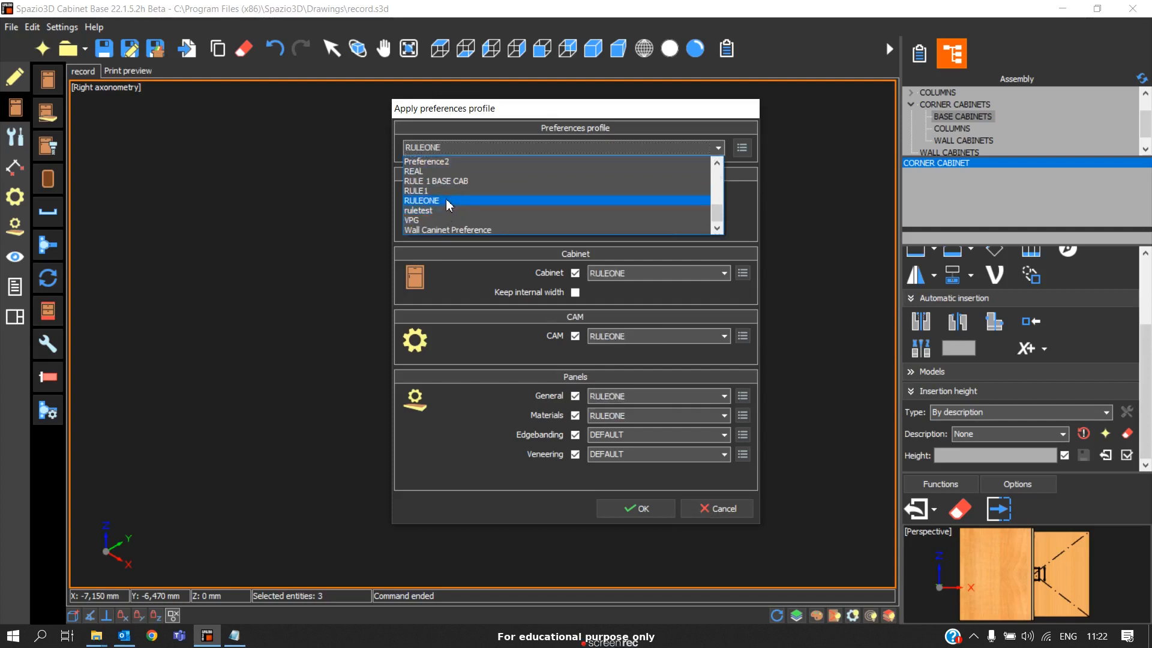
pyautogui.click(421, 200)
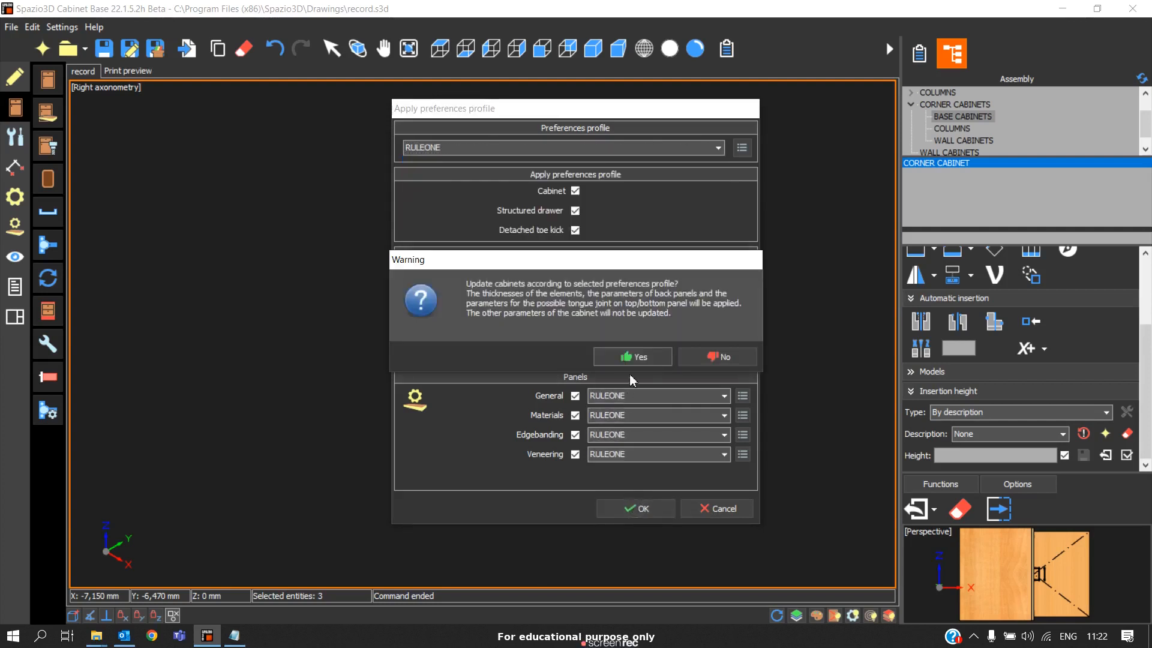
pyautogui.click(631, 356)
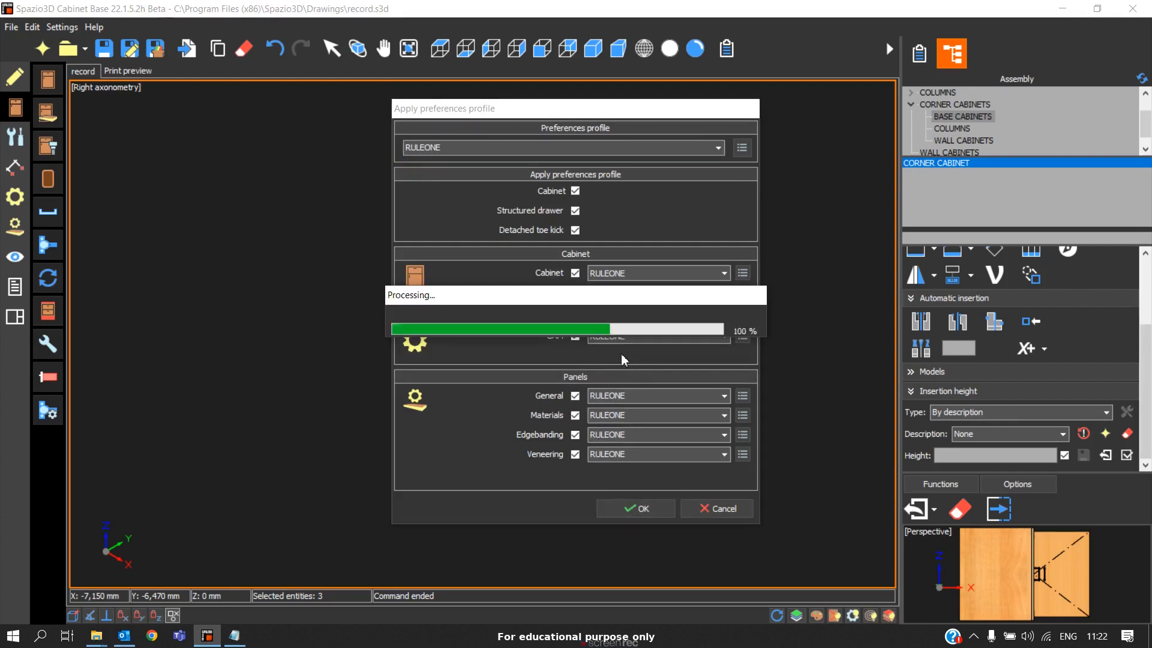
pyautogui.click(635, 508)
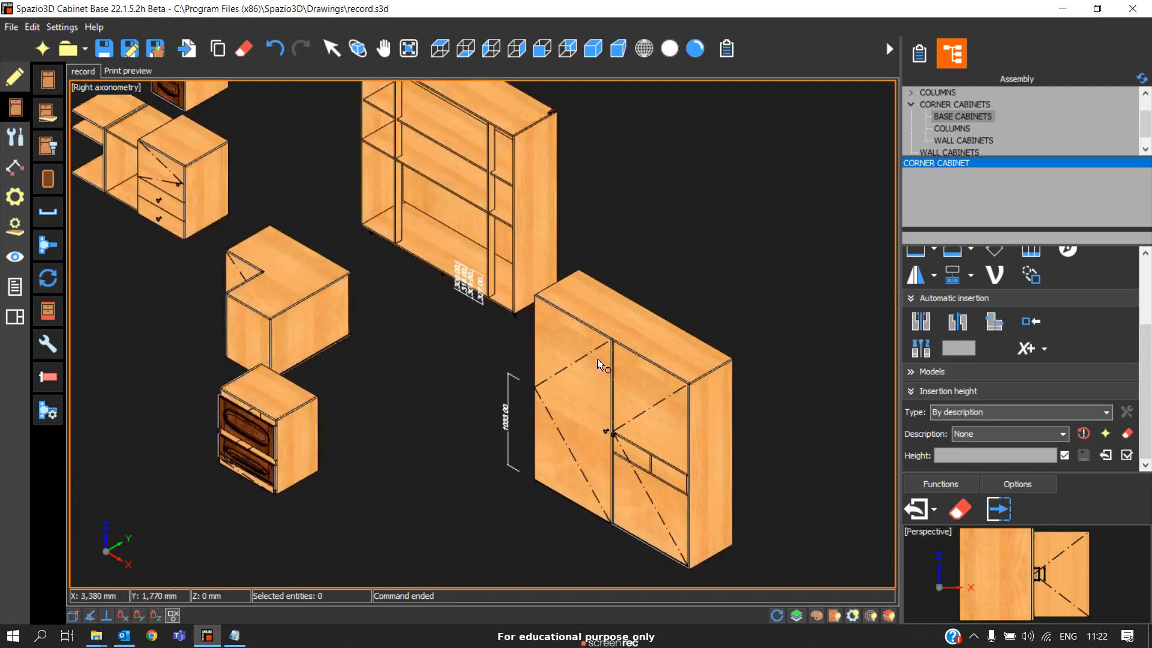
# Zoom out and back in on the two-drawer base cabinet before copying it
pyautogui.scroll(-3)
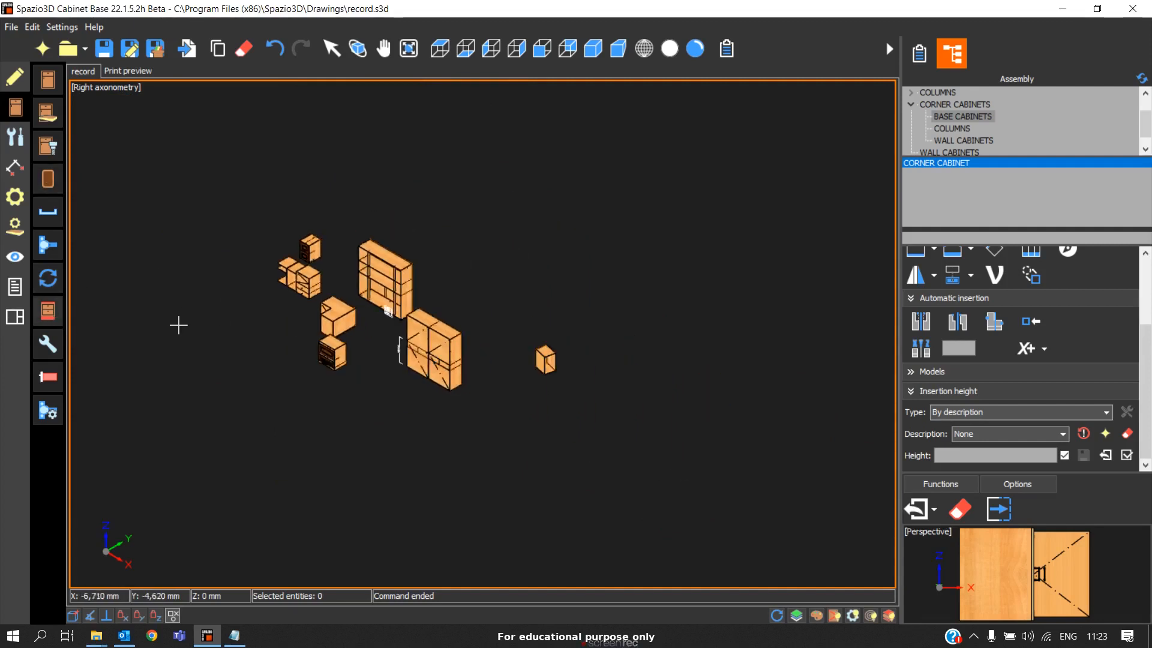
pyautogui.scroll(3)
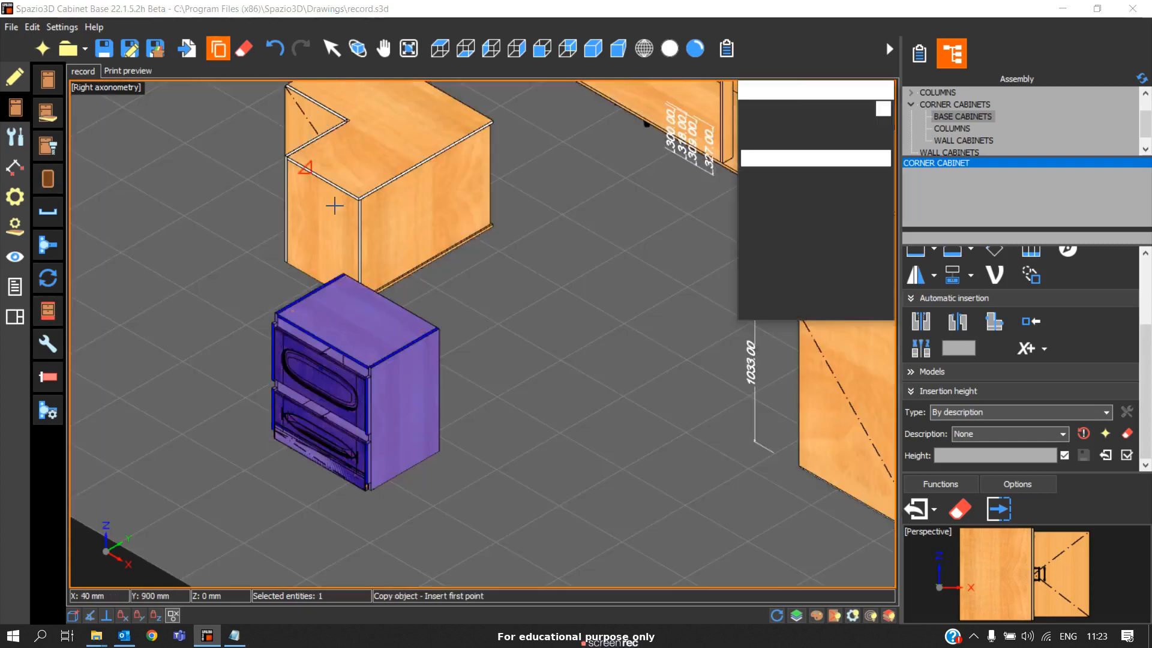
# Place two copies beside the drawer cabinet to form a row of three
pyautogui.scroll(3)
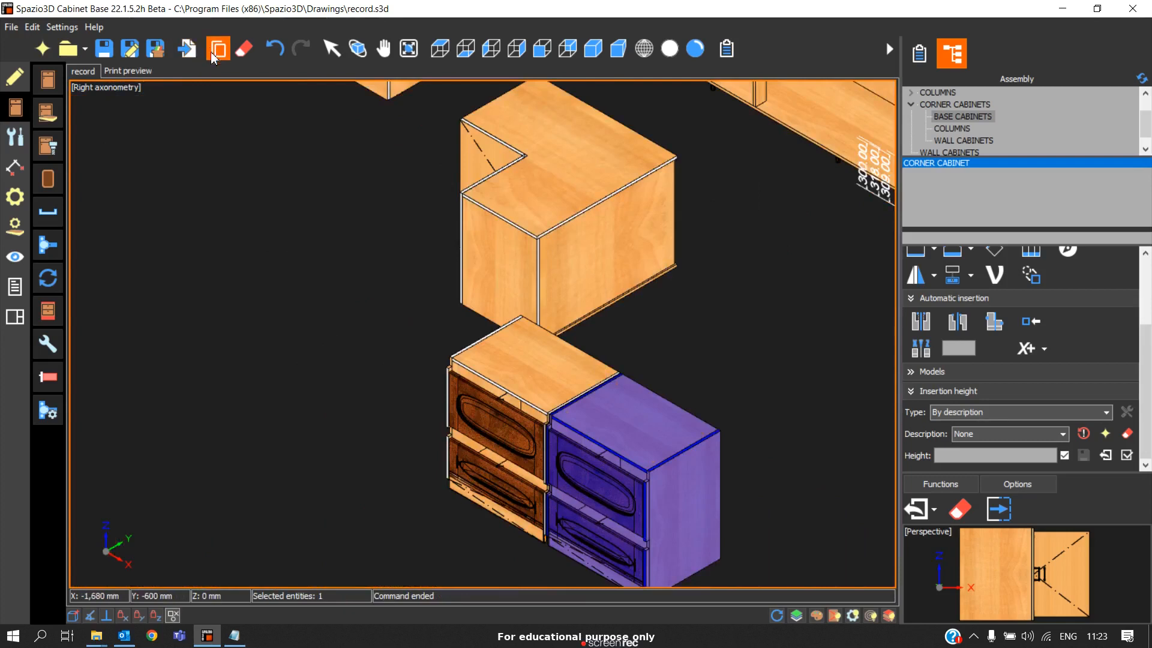
pyautogui.click(218, 48)
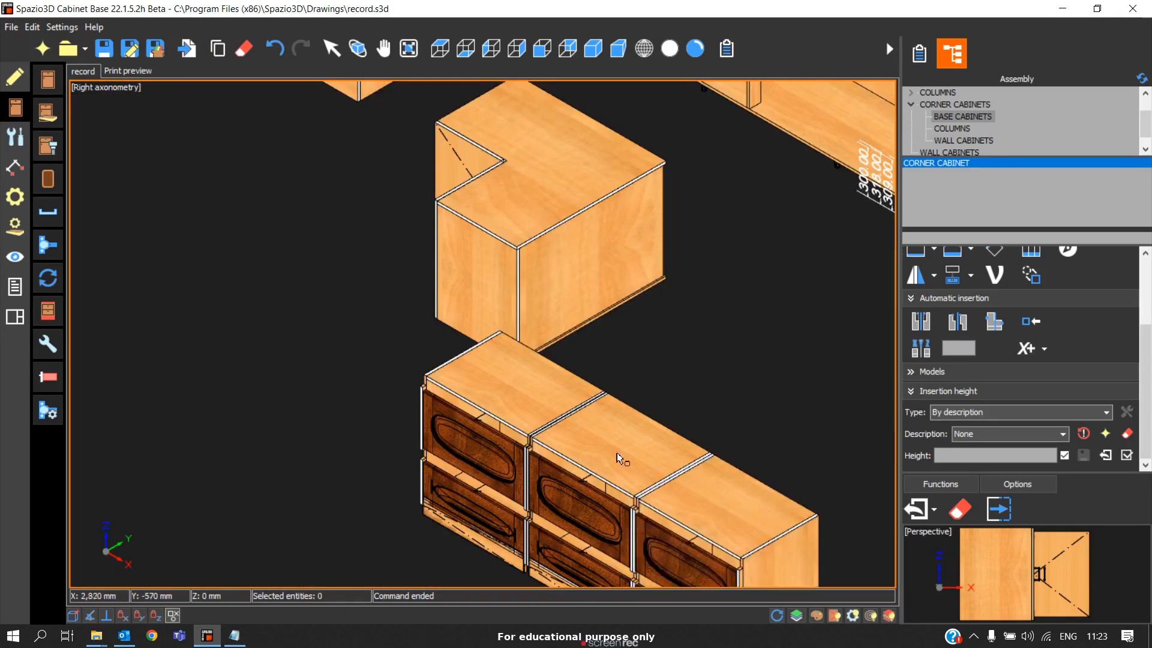
pyautogui.moveTo(735, 580)
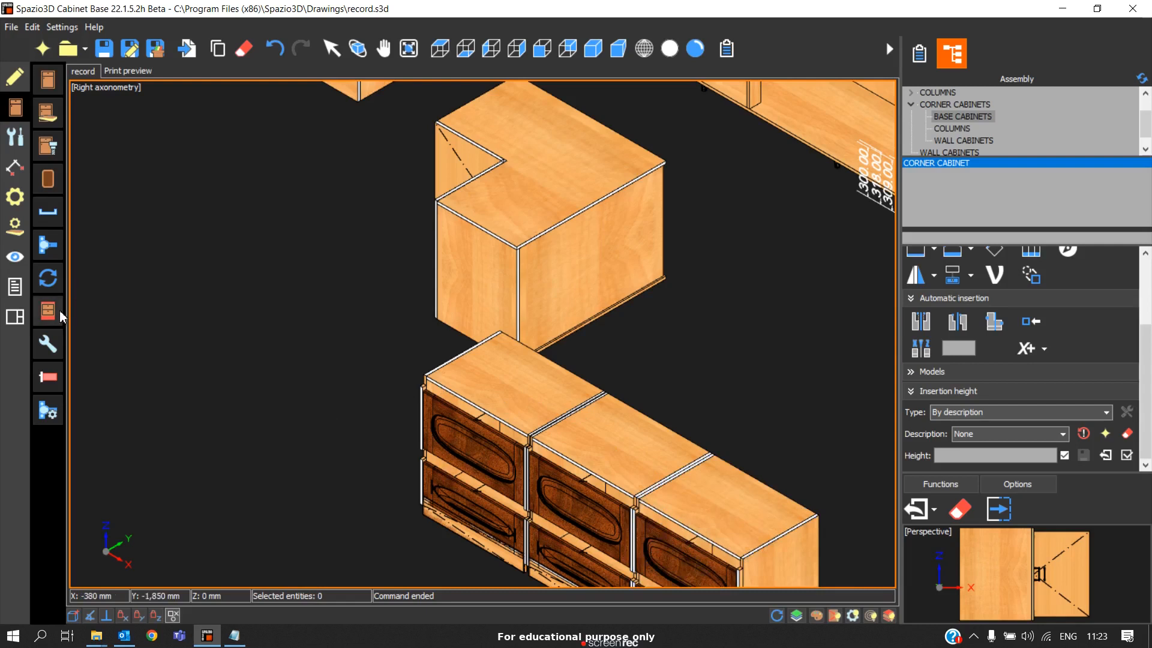
pyautogui.moveTo(46, 311)
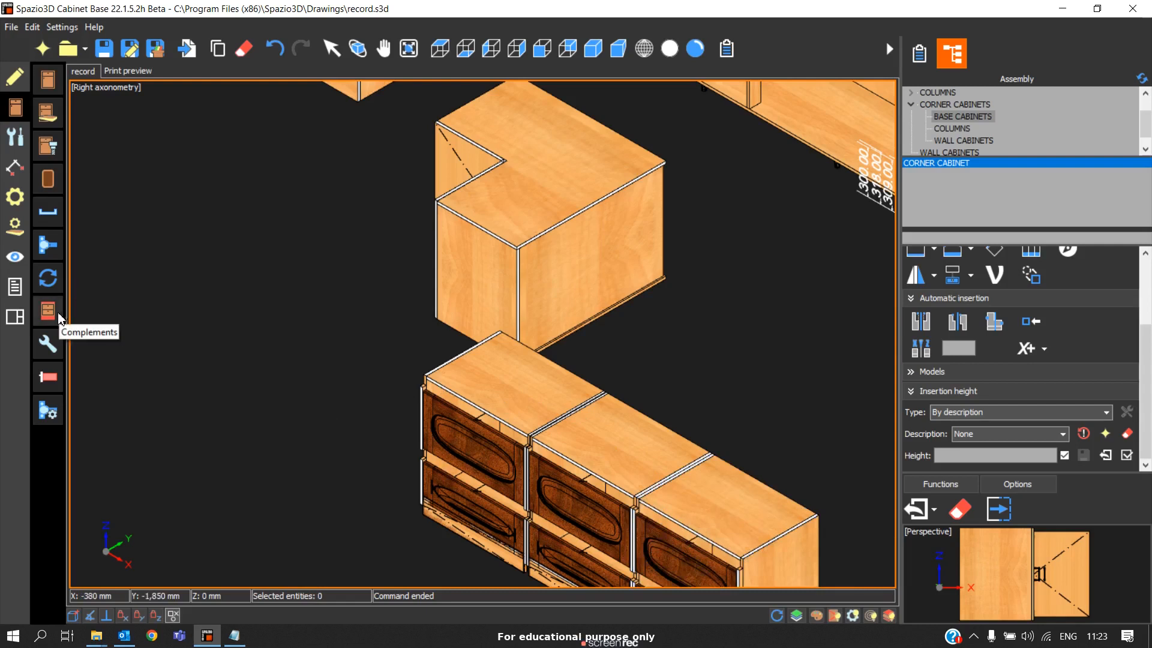
# Add a single Top complement over the three drawer cabinets, declining all-objects mode
pyautogui.click(47, 310)
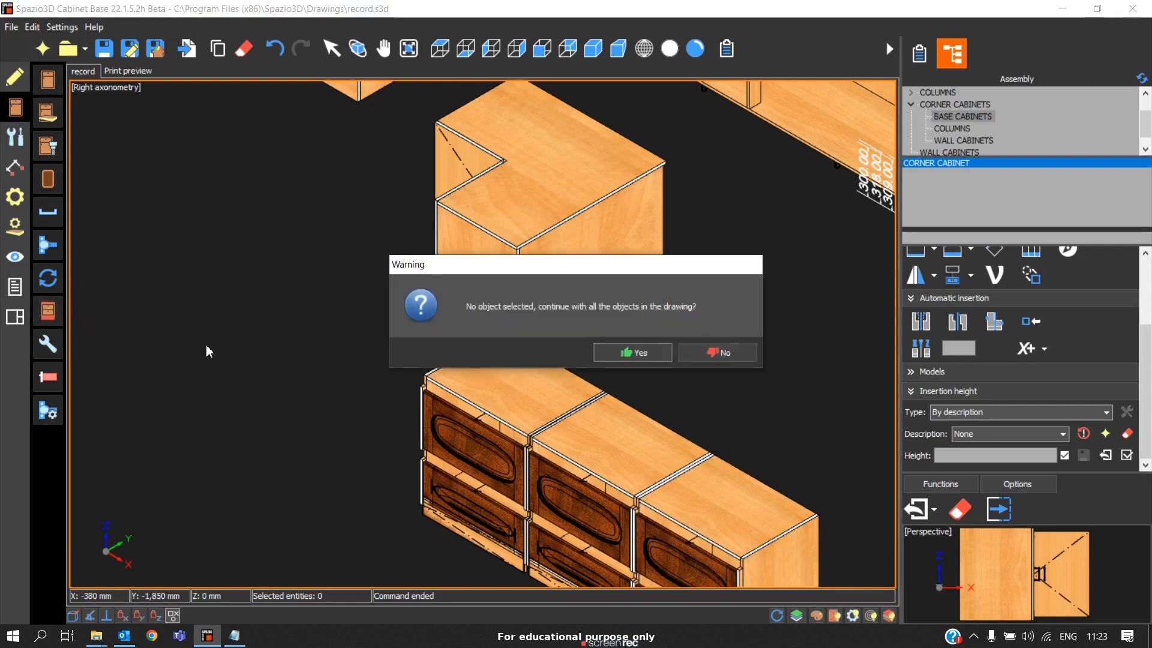
pyautogui.click(632, 351)
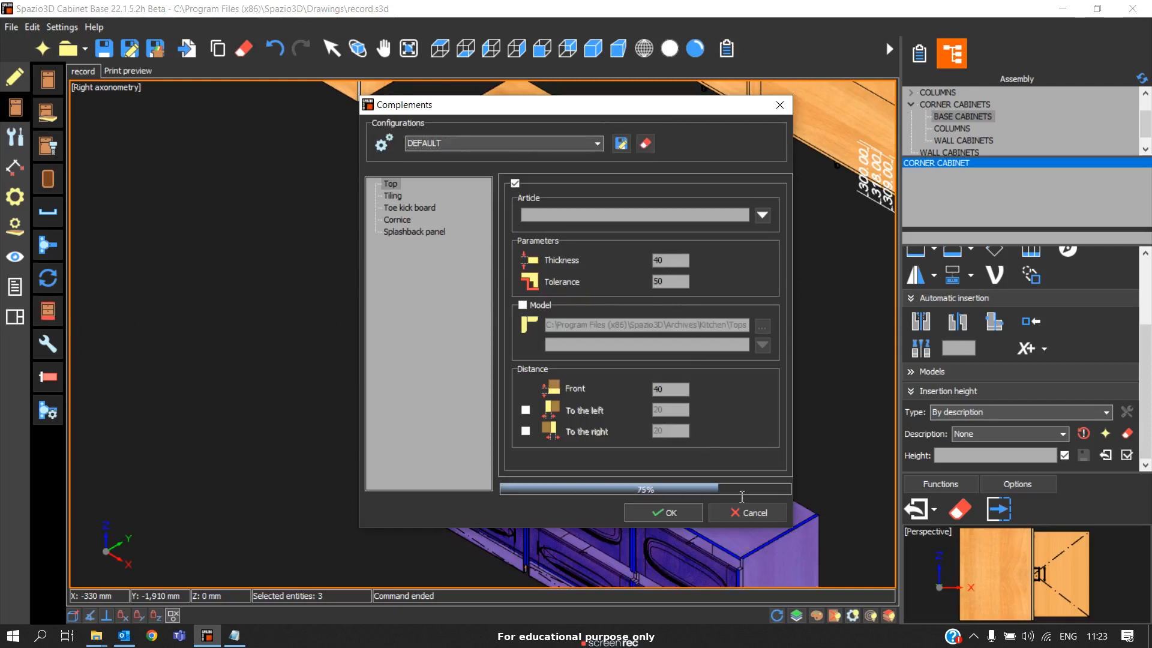
pyautogui.click(663, 512)
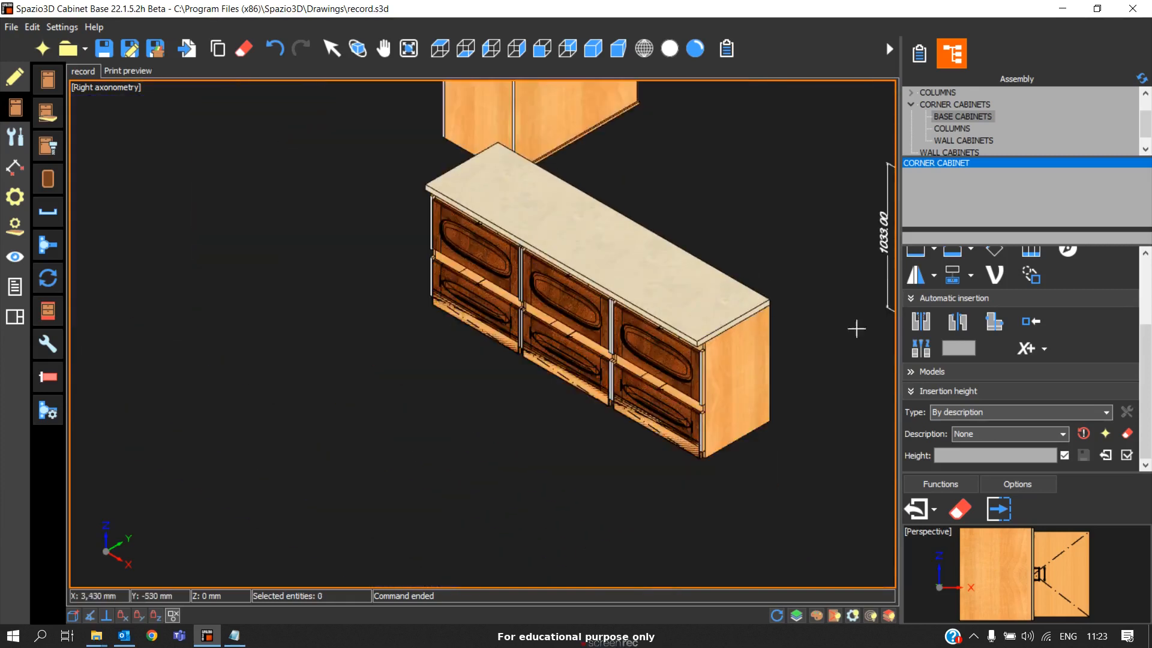
pyautogui.moveTo(720, 253)
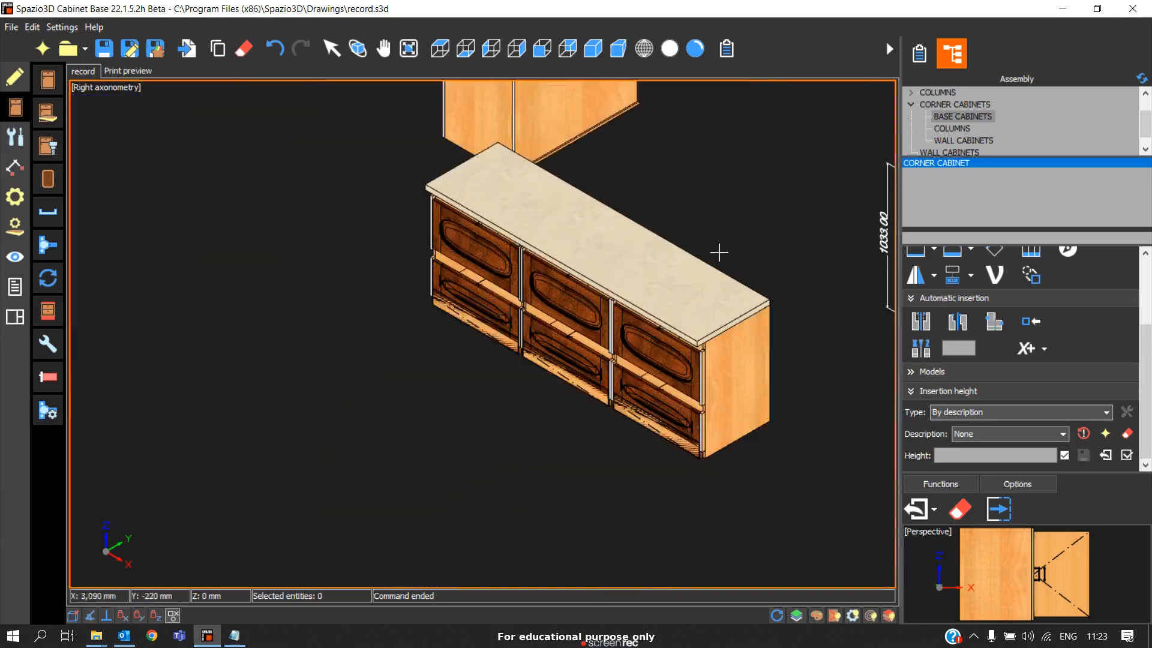
pyautogui.moveTo(84, 371)
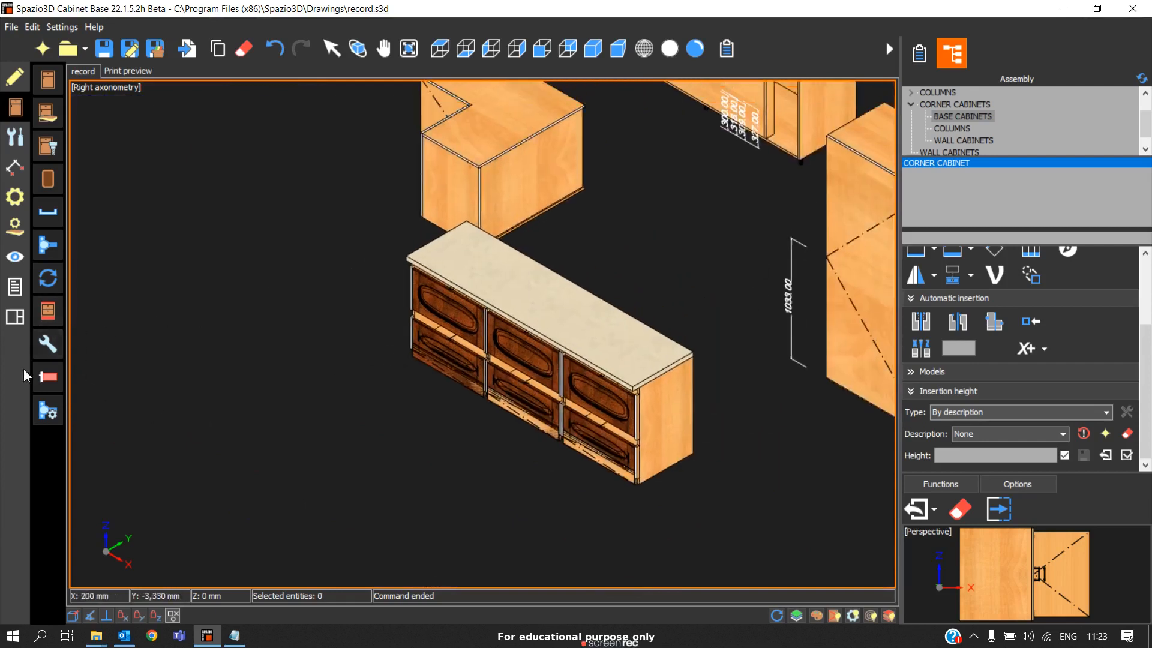
pyautogui.moveTo(48, 376)
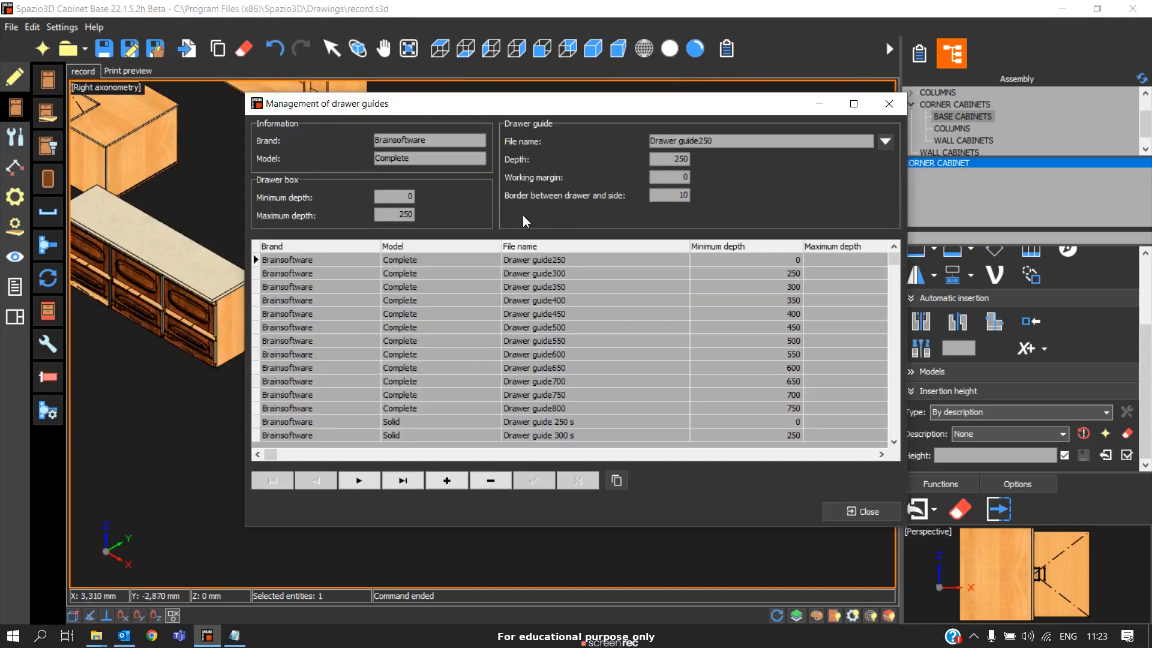
pyautogui.click(535, 354)
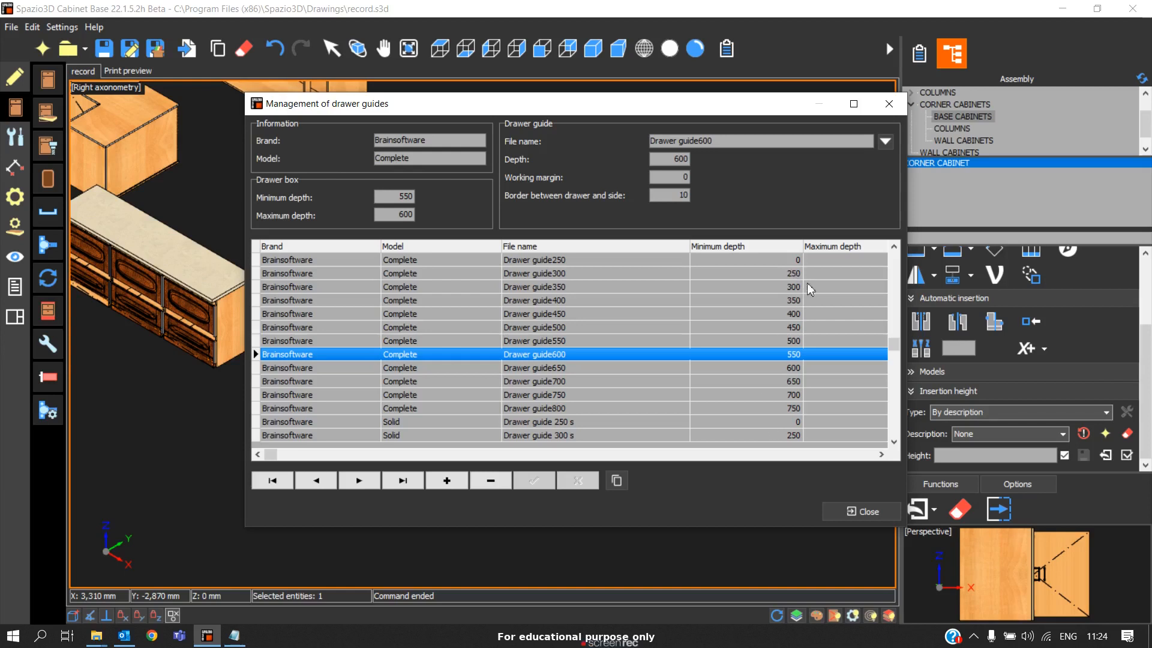
pyautogui.click(859, 511)
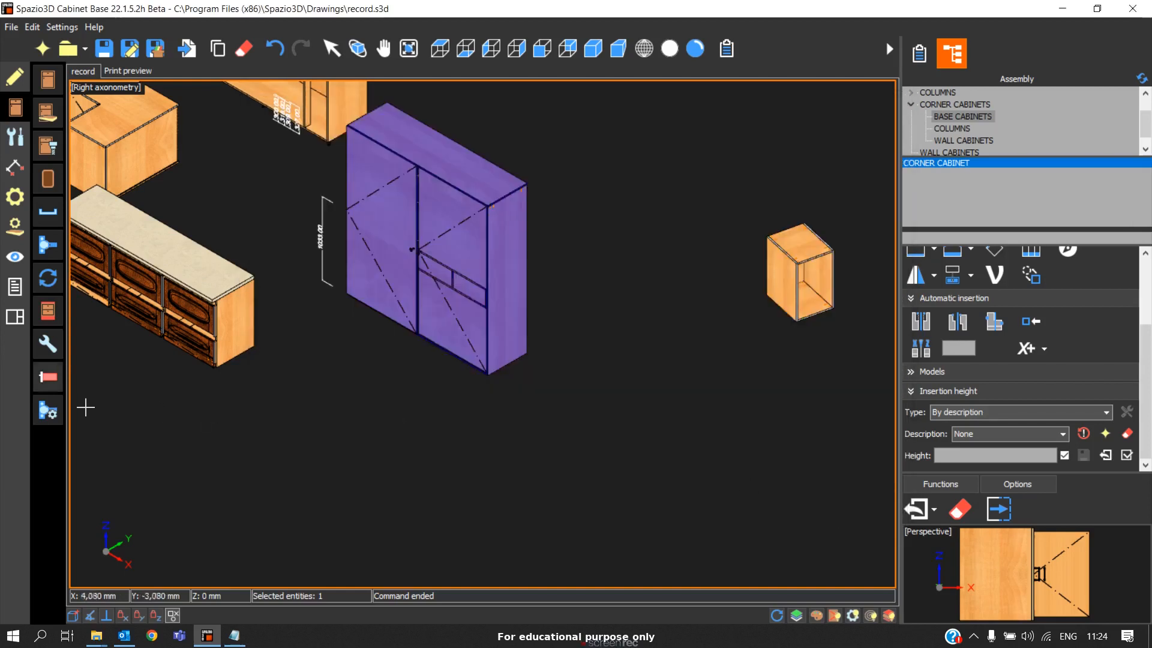
pyautogui.moveTo(47, 377)
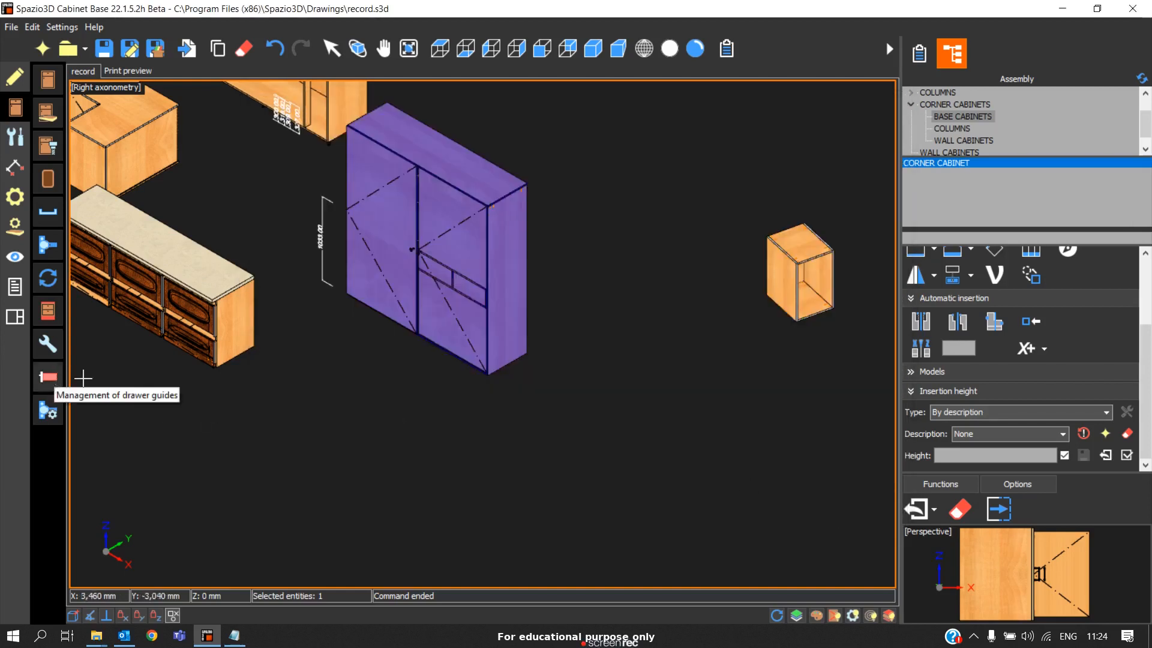
pyautogui.moveTo(294, 121)
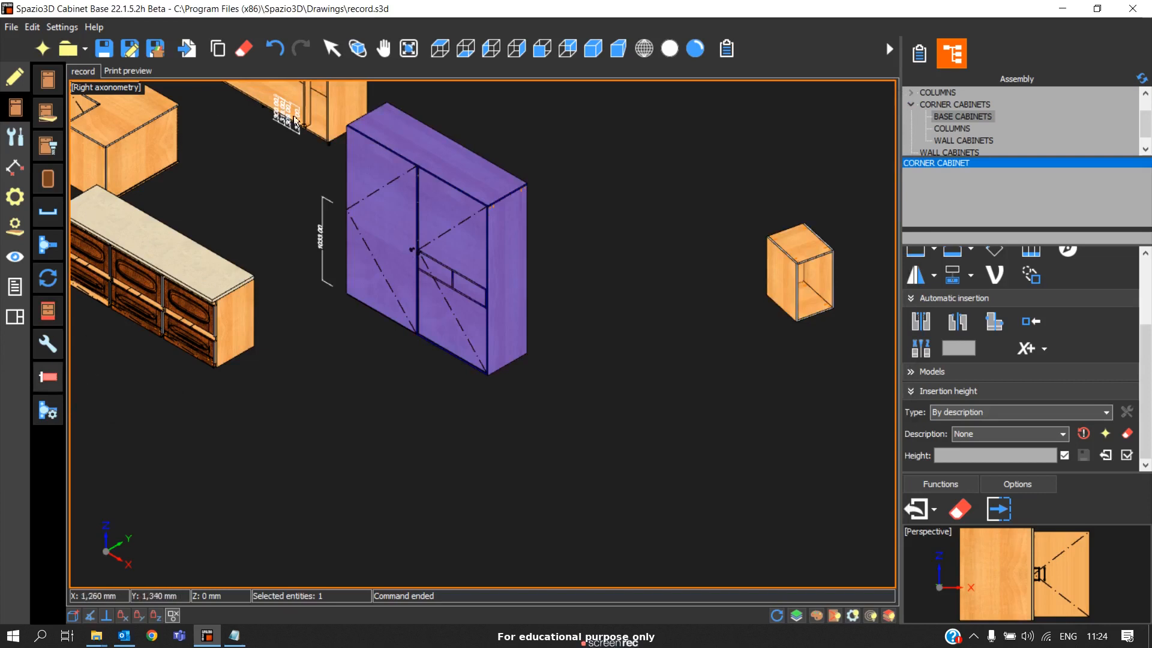
pyautogui.moveTo(22, 111)
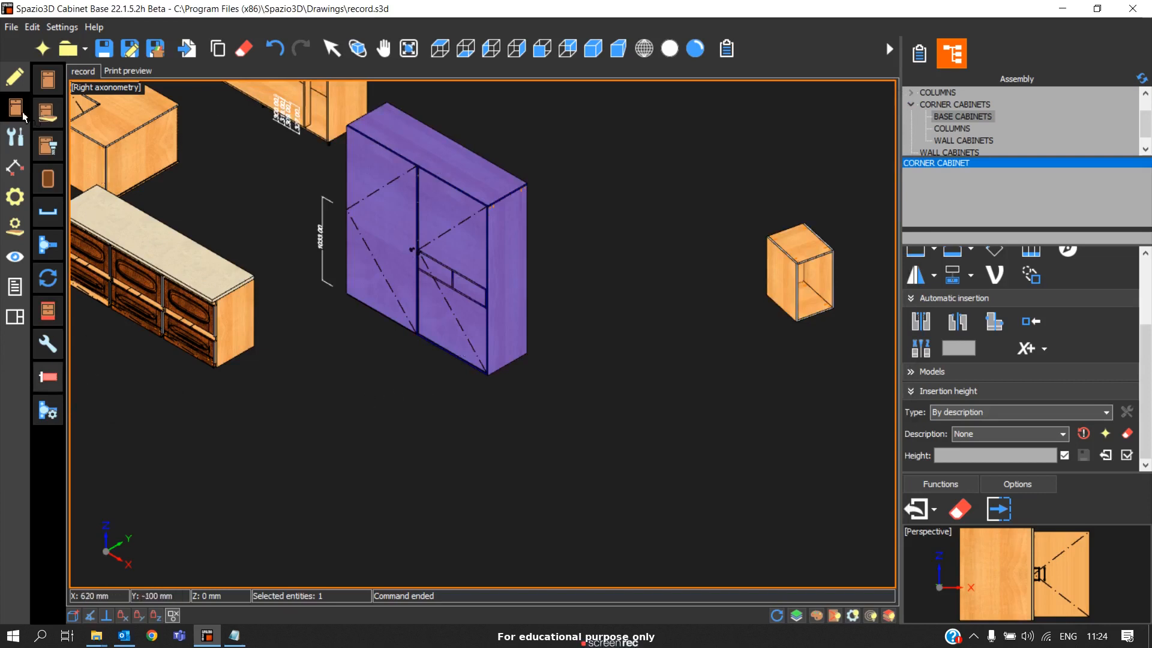